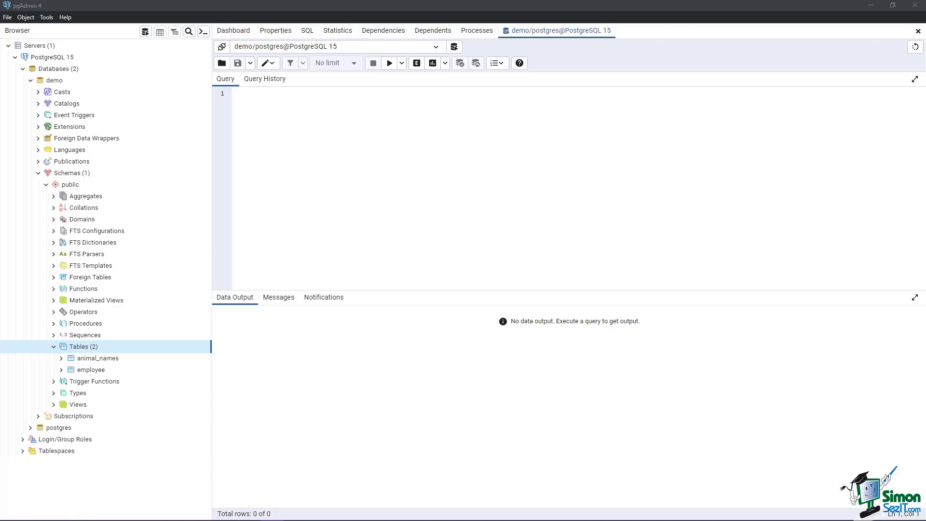
mouse_move(183, 114)
type("SELE")
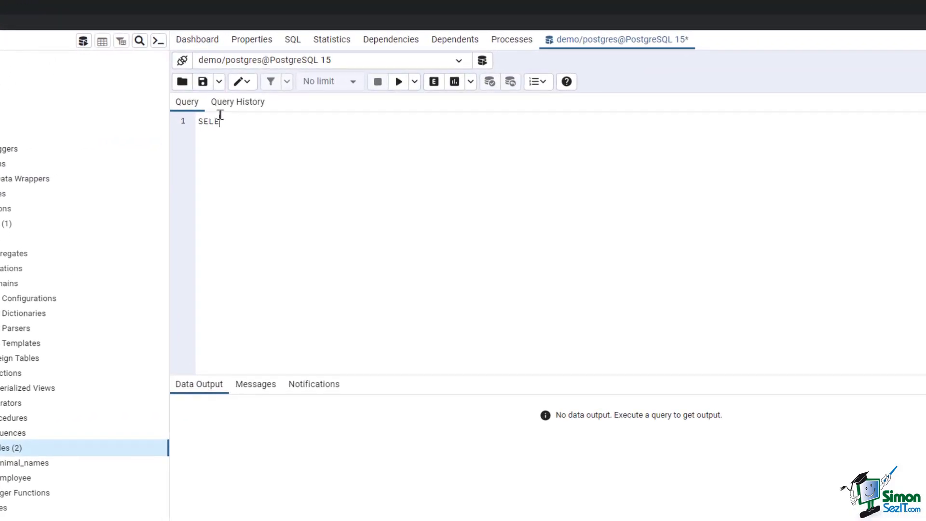
Run SELECT REPLACE('SQL Starter Course','Starter','Beginner') to get 'SQL Beginner Course'.
type("CT REPLACE")
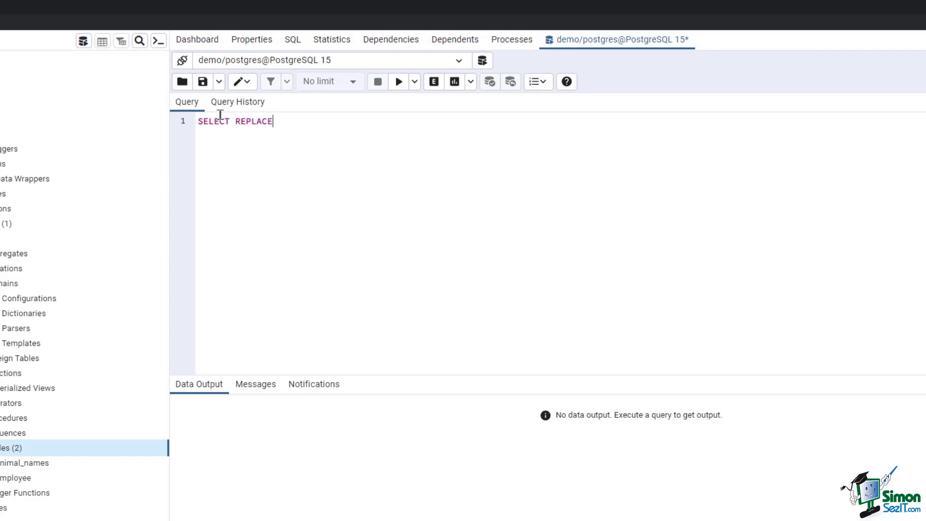
type("()")
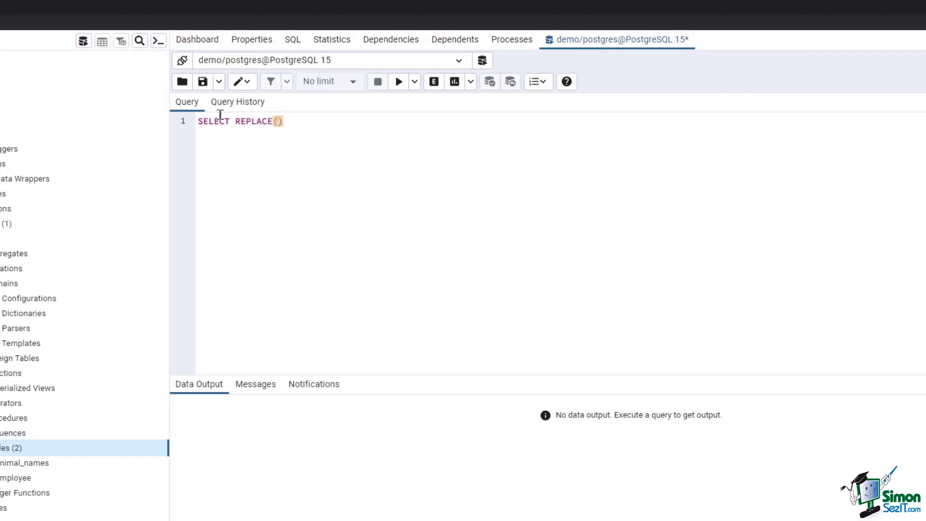
type("'SQL'")
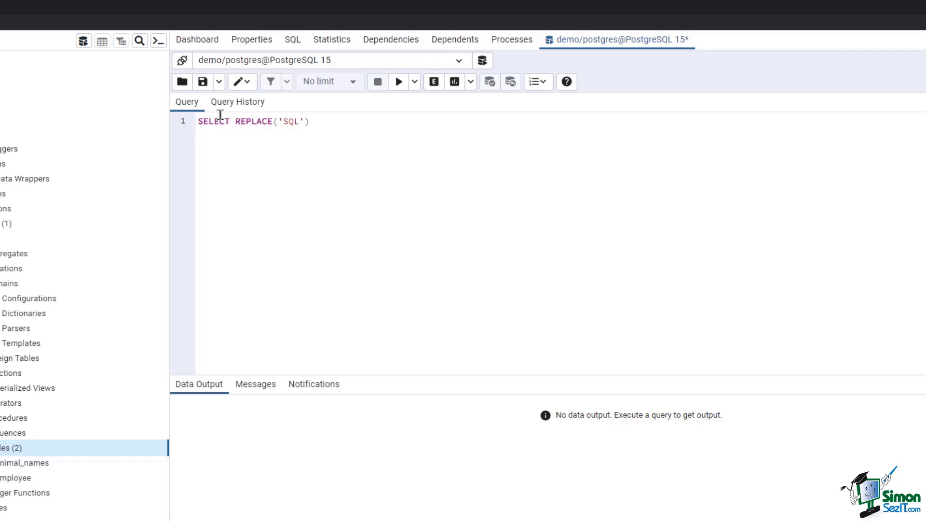
type("Sta")
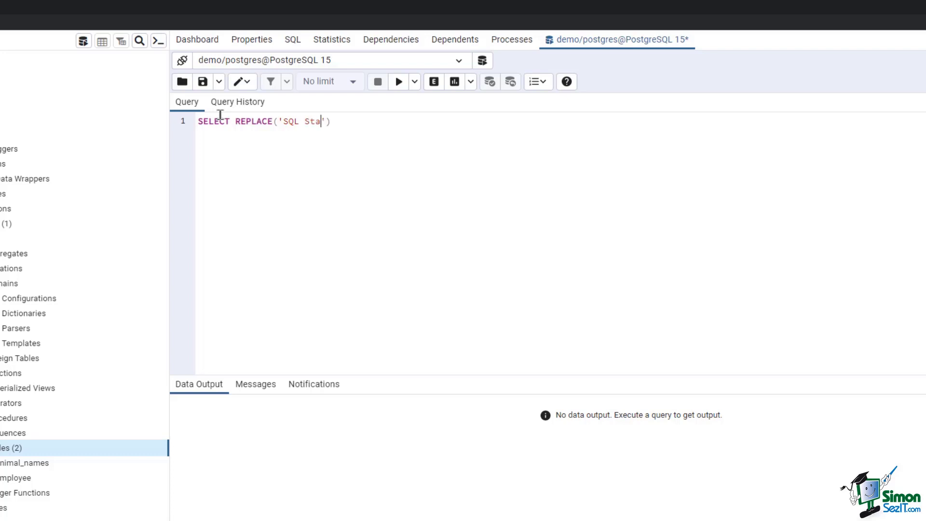
type("rter Cour")
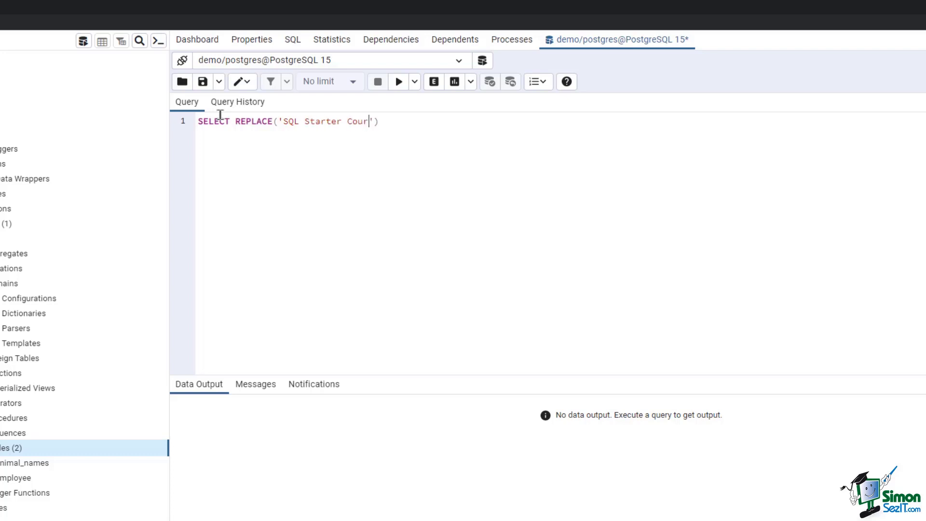
type("se")
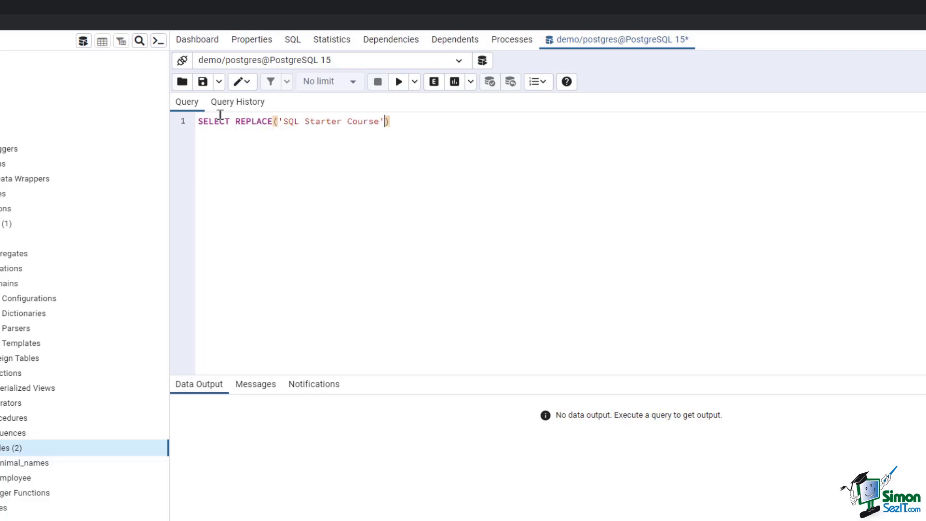
type(",''")
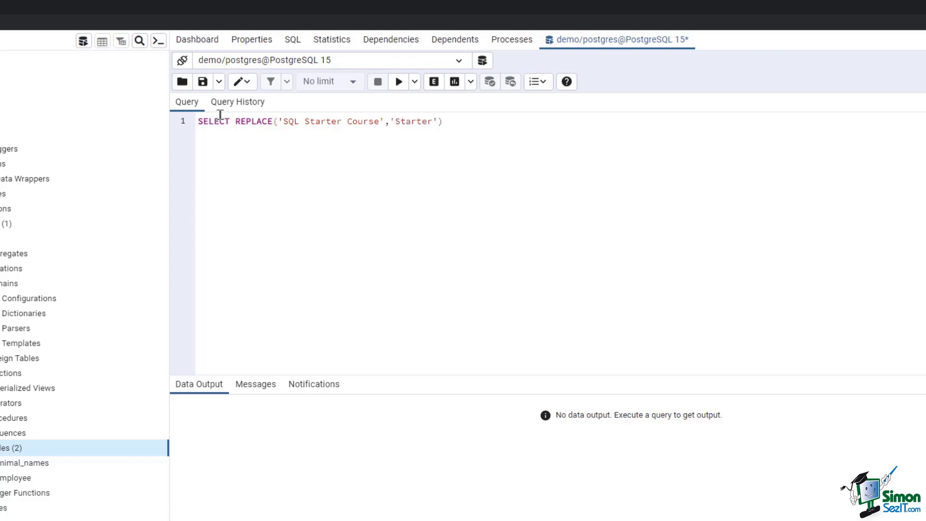
type(",")
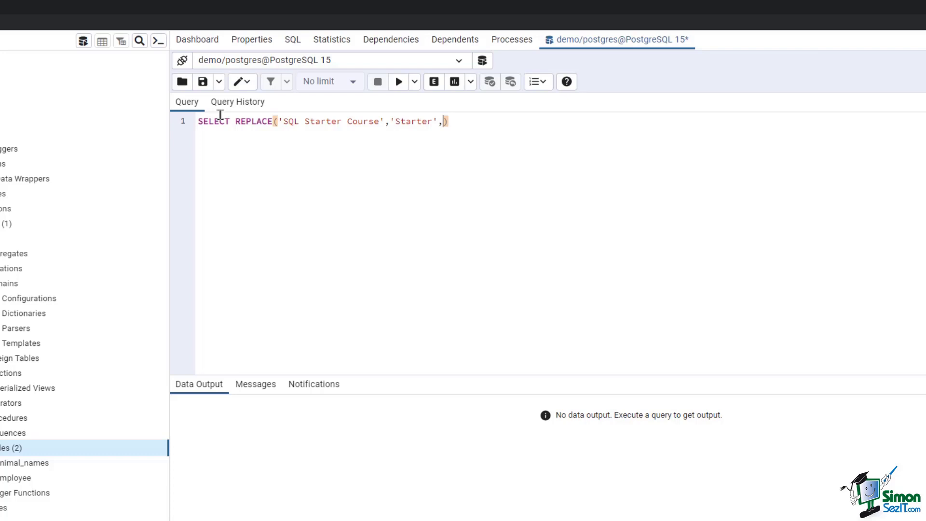
type("'Begi")
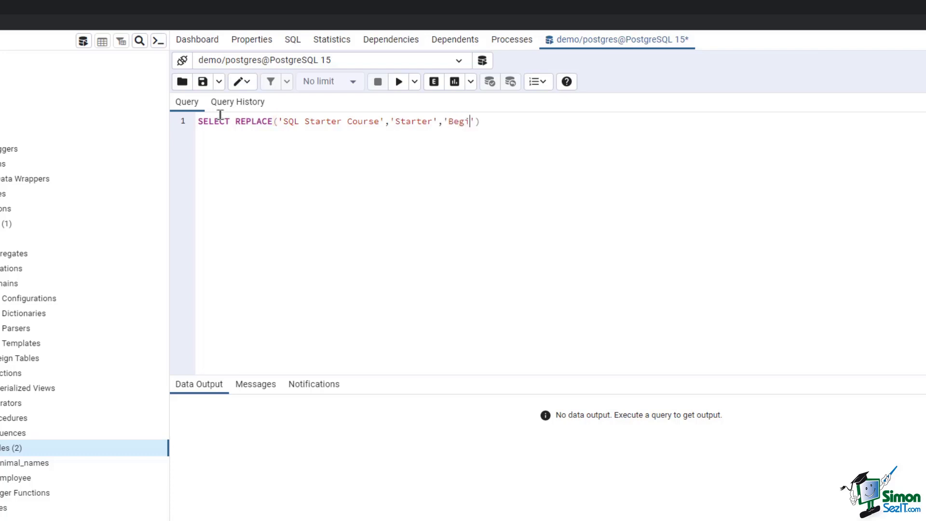
type("nner")
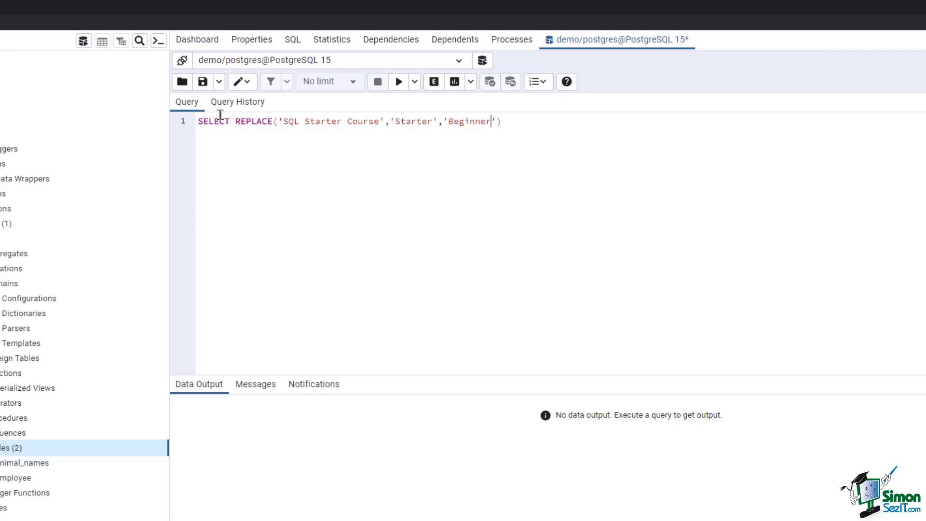
type(";")
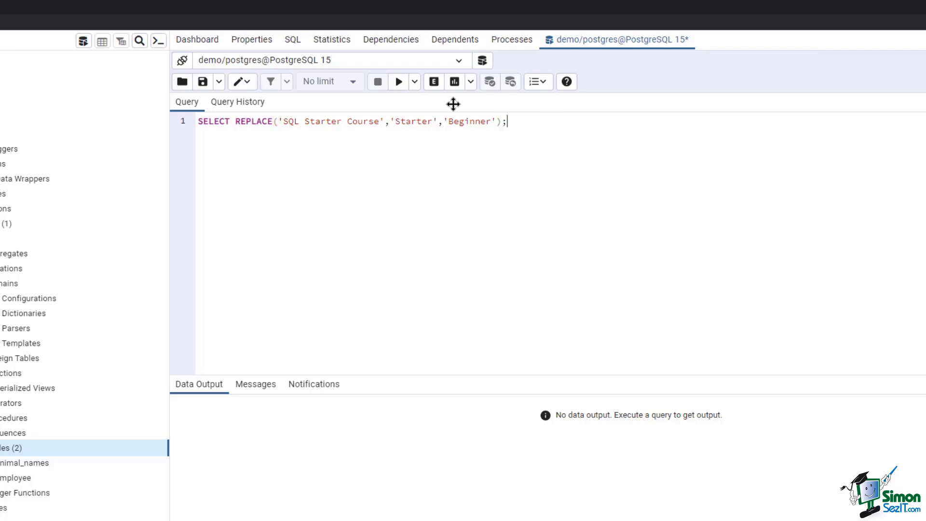
left_click(398, 82)
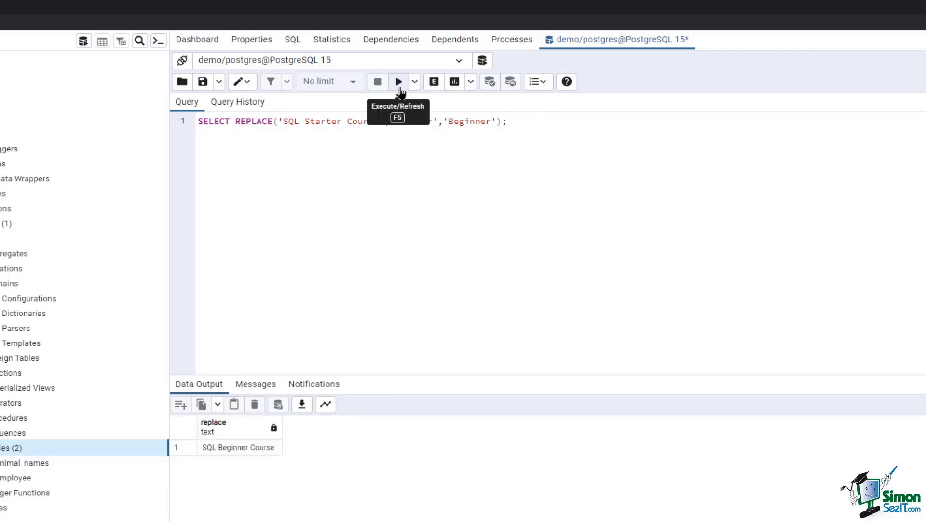
mouse_move(323, 423)
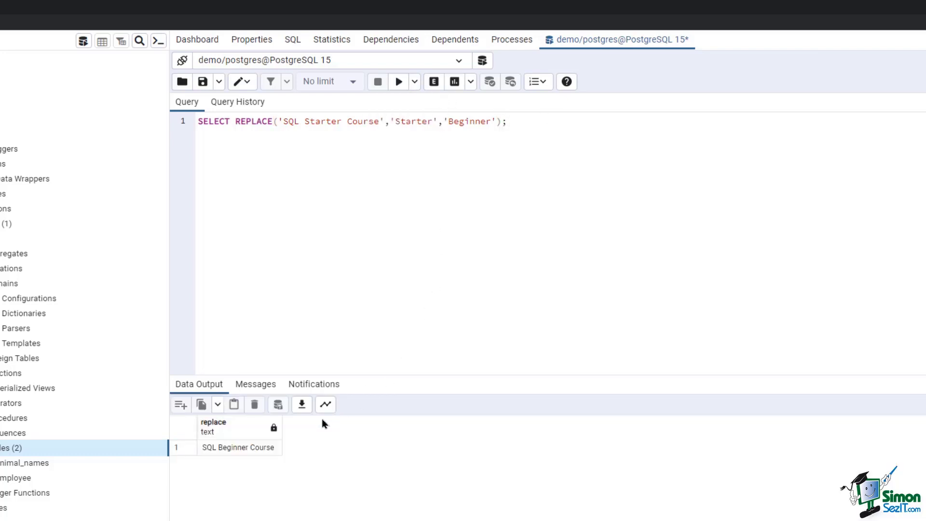
mouse_move(282, 456)
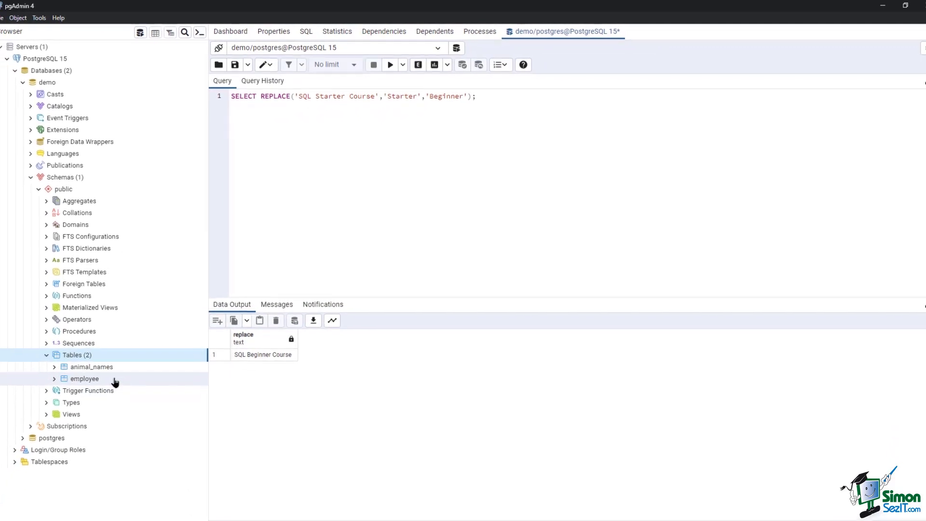
Open a query editor on employee and write Replace(email,'randatmail.com','sakila.org').
right_click(84, 378)
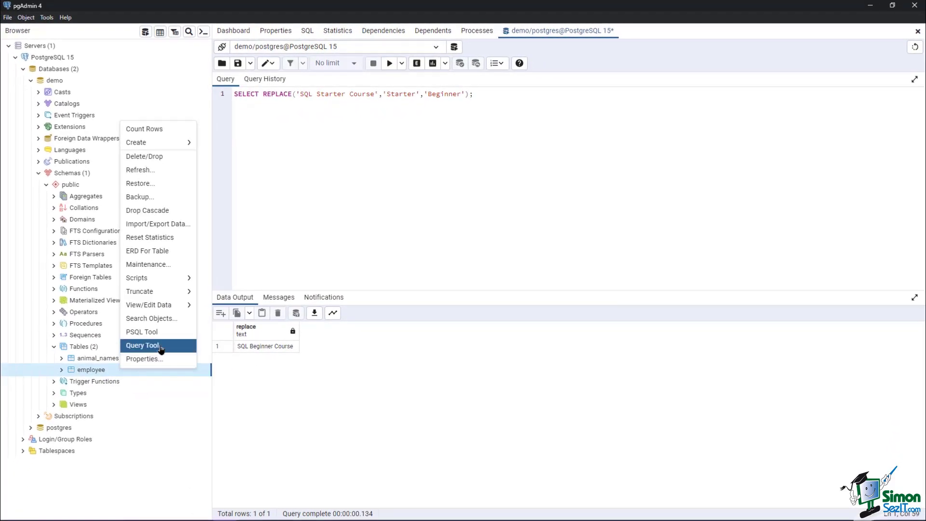
left_click(143, 345)
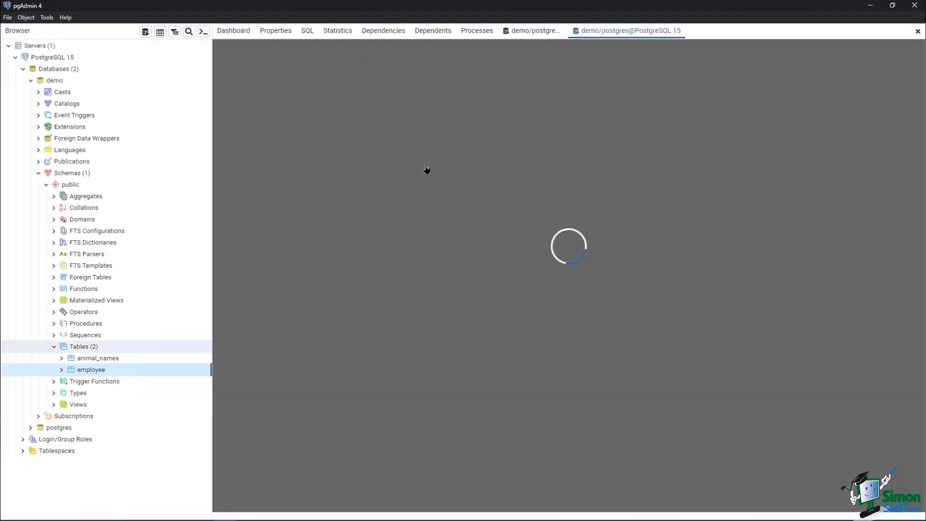
type("Select Replace")
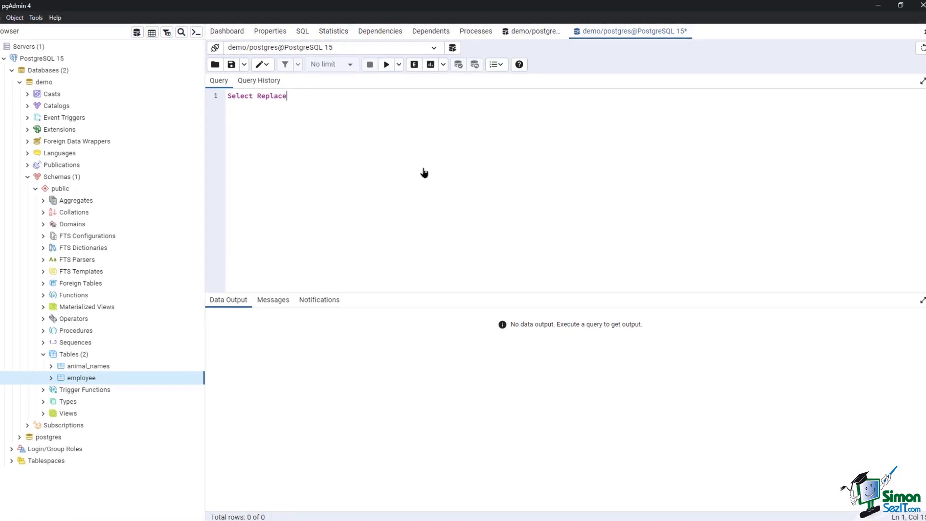
type("()")
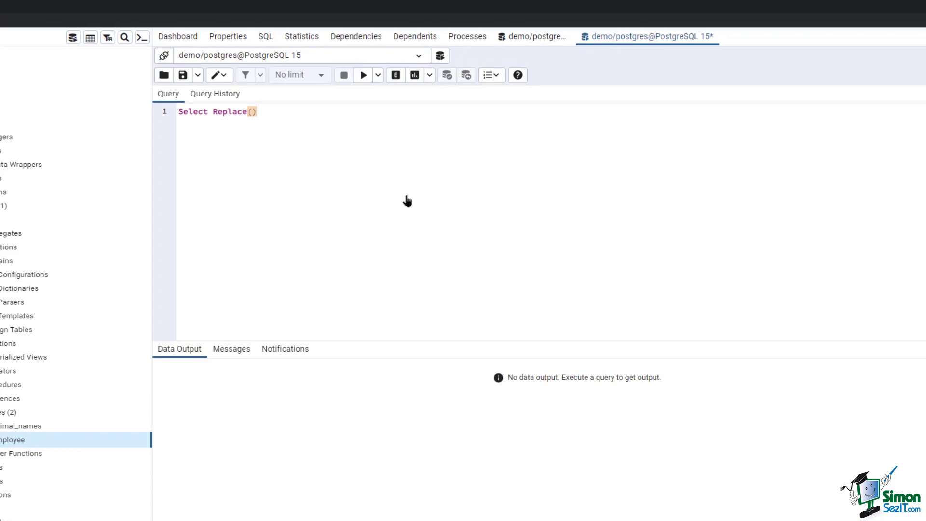
type("email,")
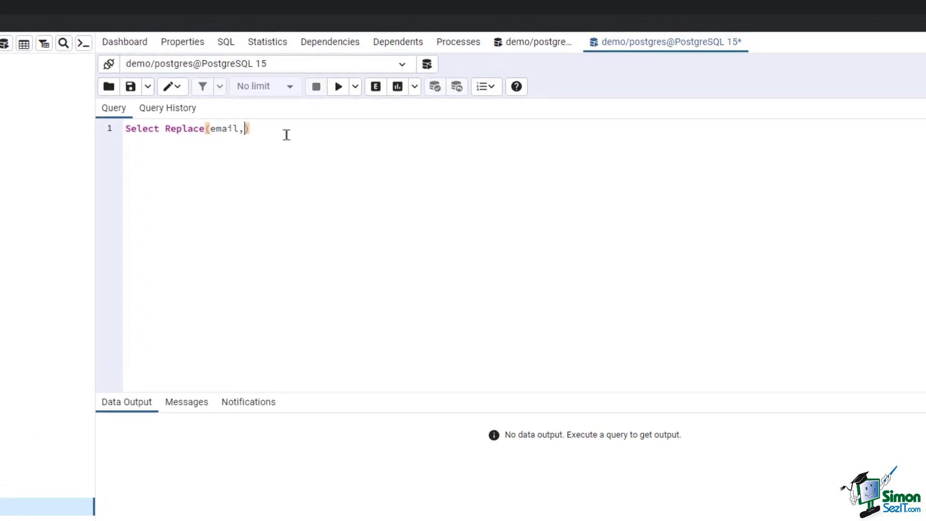
type("''")
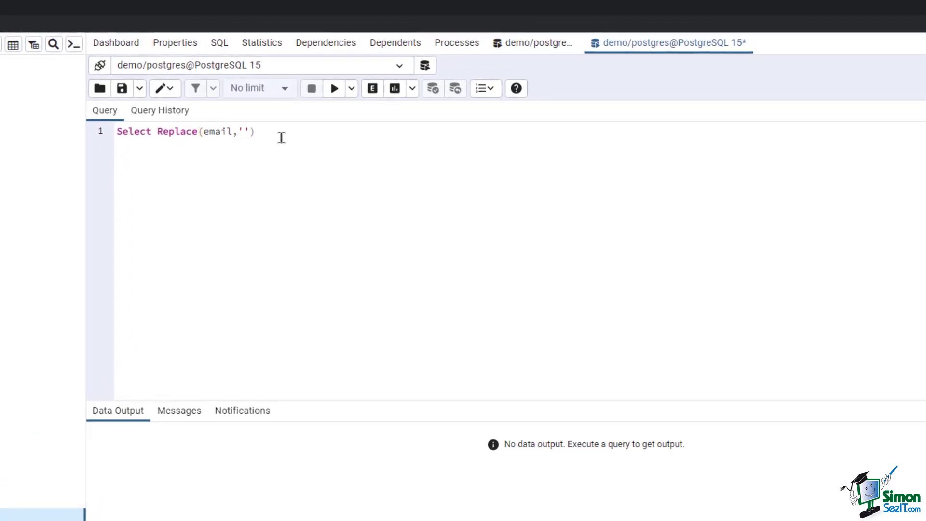
type("randatmail.")
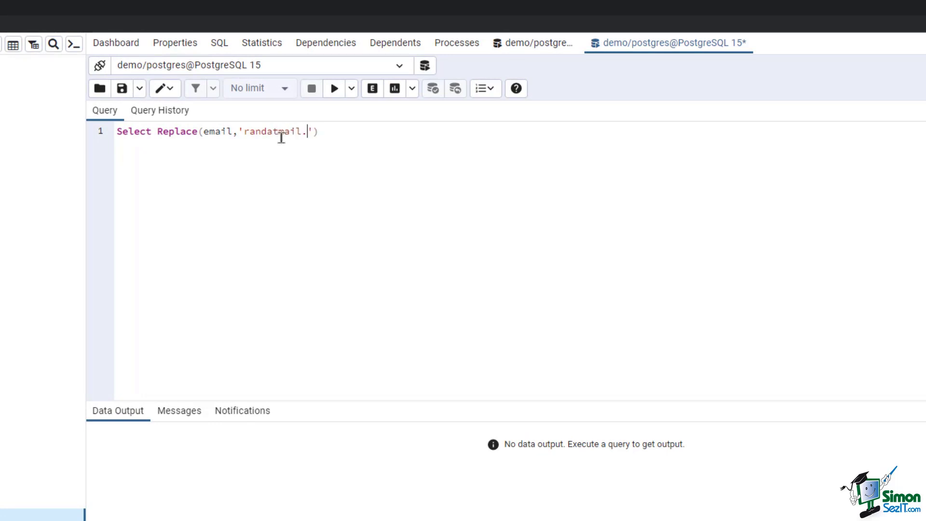
type("com")
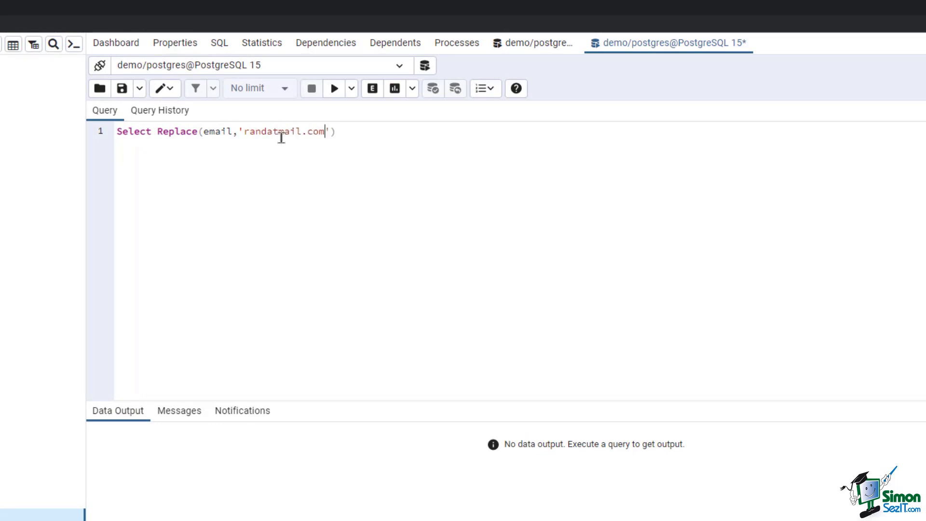
mouse_move(405, 177)
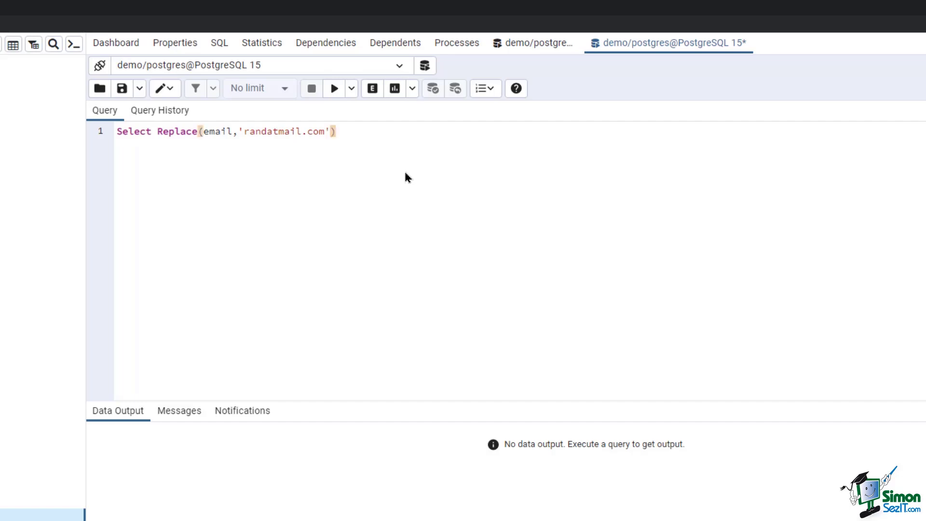
type(",'sakila'")
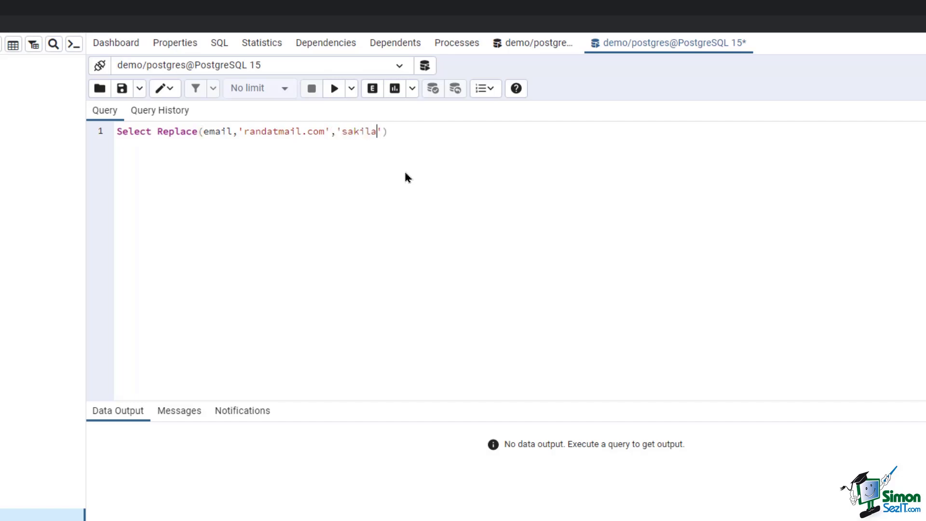
type(".org")
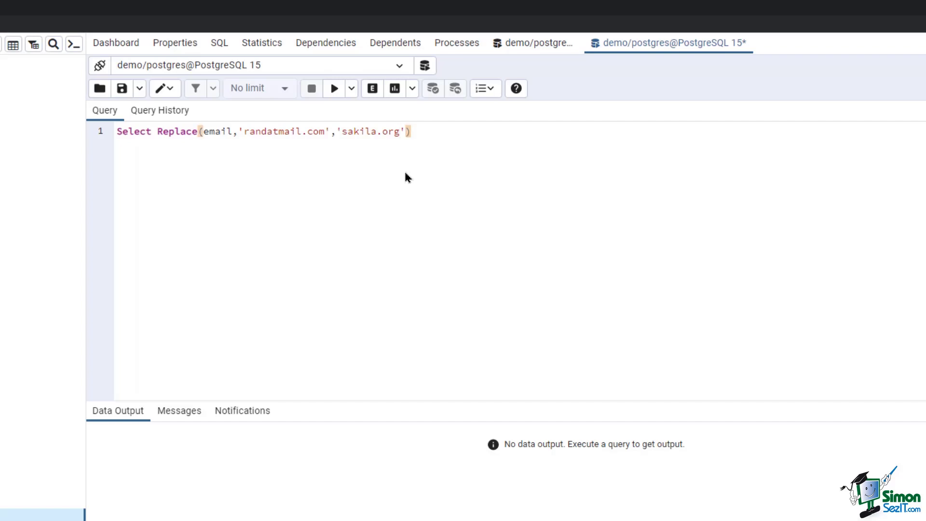
Alias the result AS email FROM public.employee and scroll through the 97 rows.
type("as email from")
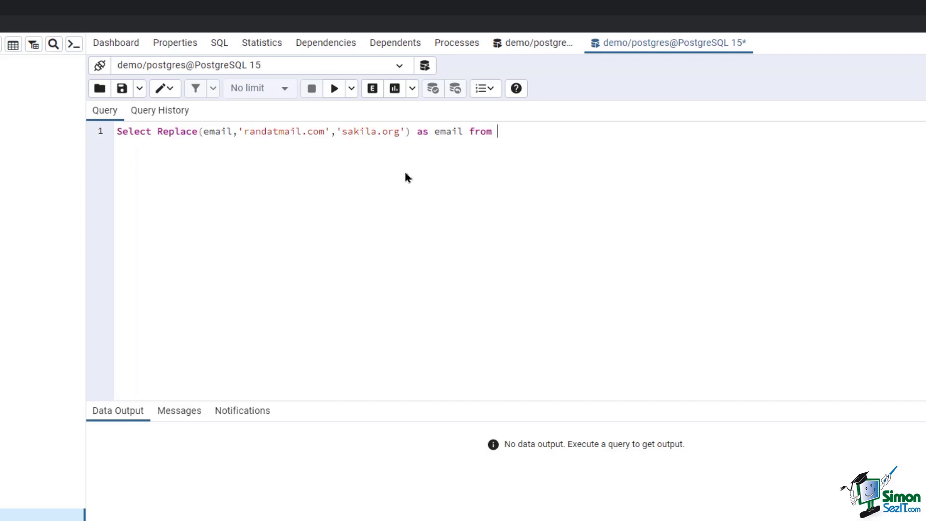
type("public")
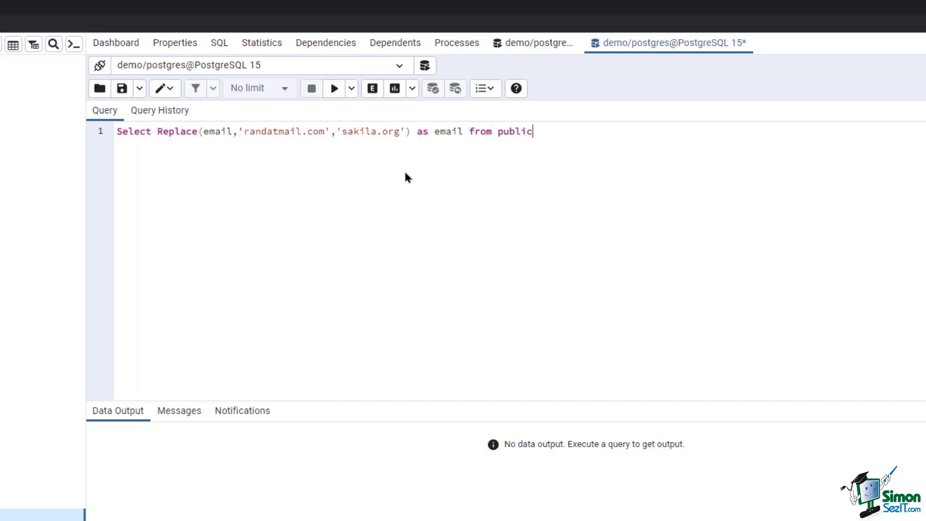
type(".employee")
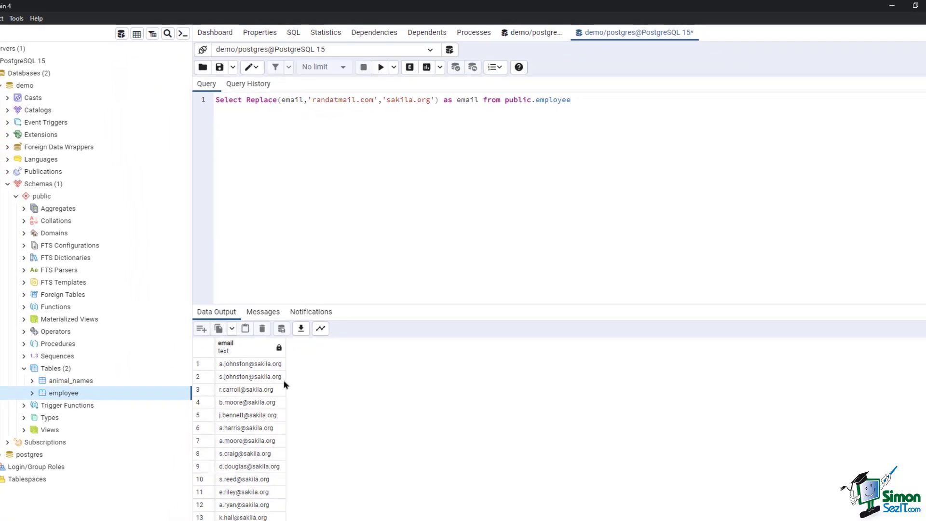
scroll("down", 3)
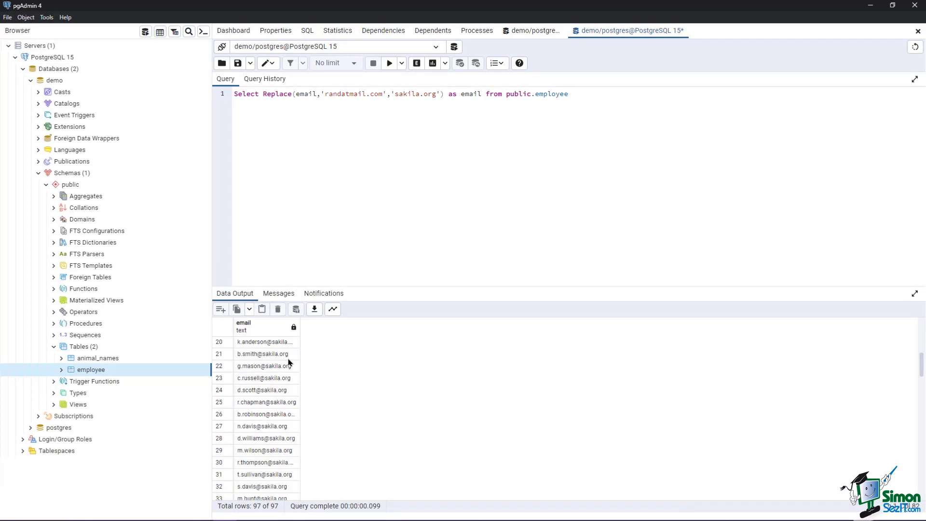
scroll("down", 3)
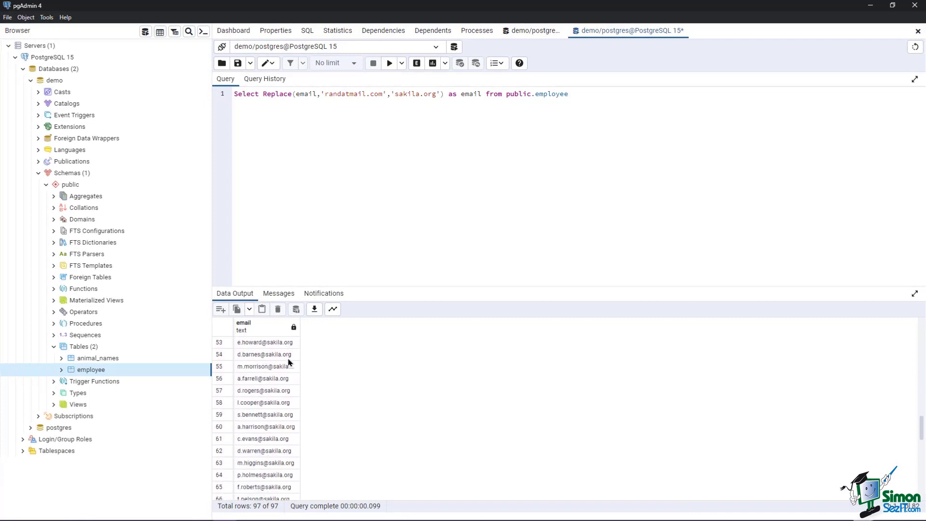
scroll("down", 3)
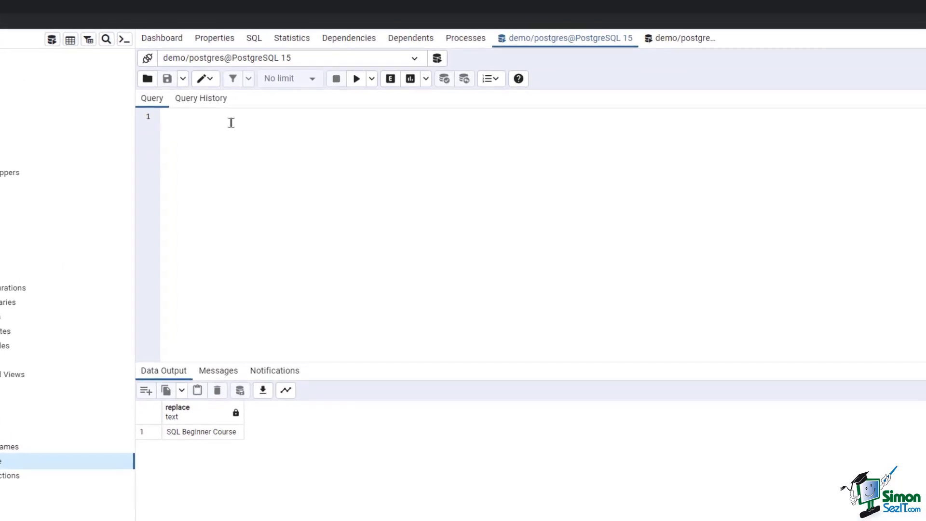
Run SELECT REPEAT('Hi ',5) AS repeat_greeting, returning 'Hi Hi Hi Hi Hi'.
type("S")
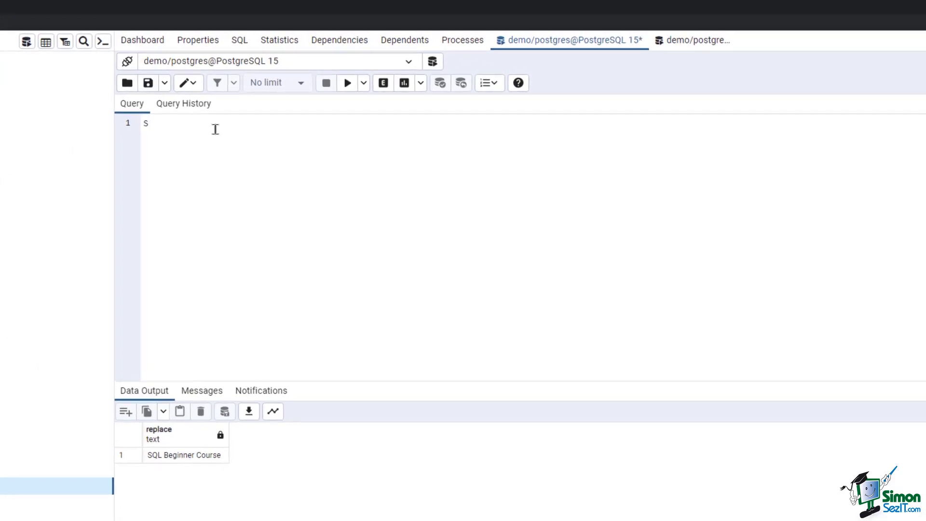
type("ELECT REP")
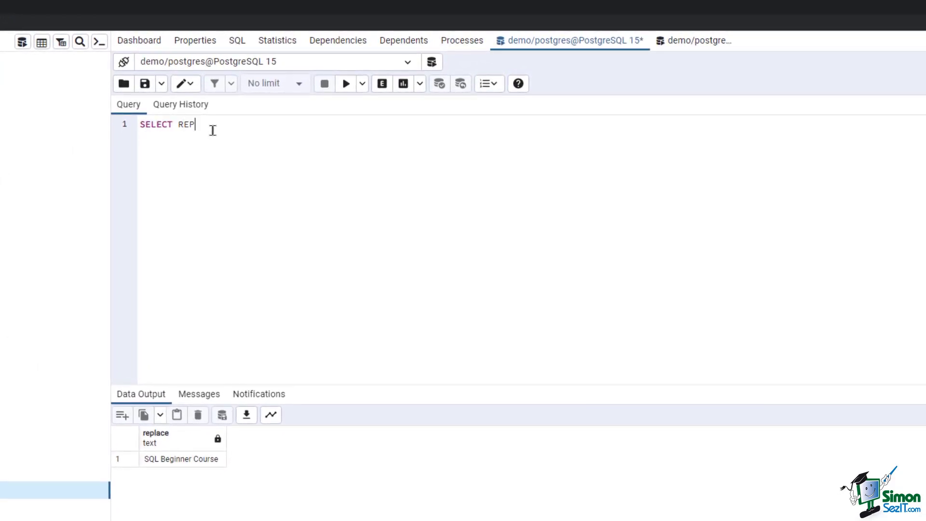
type("EAT")
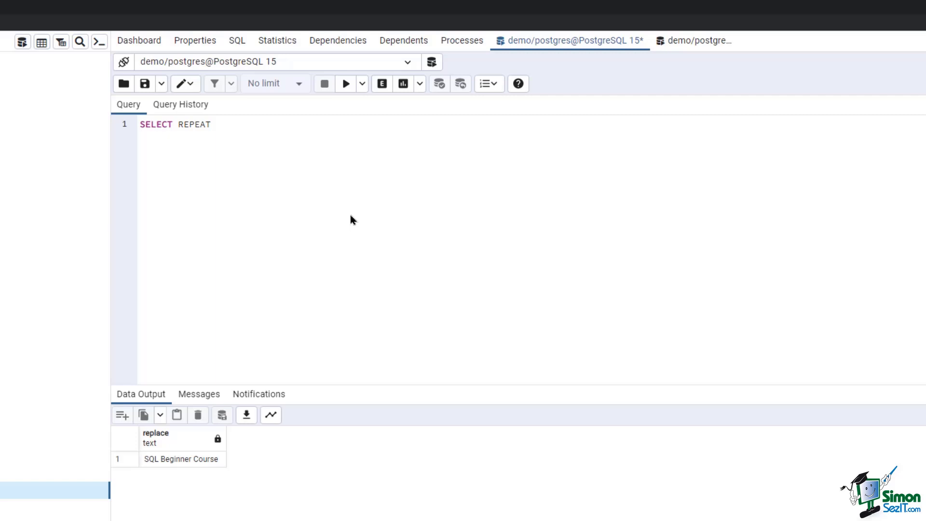
type("('')")
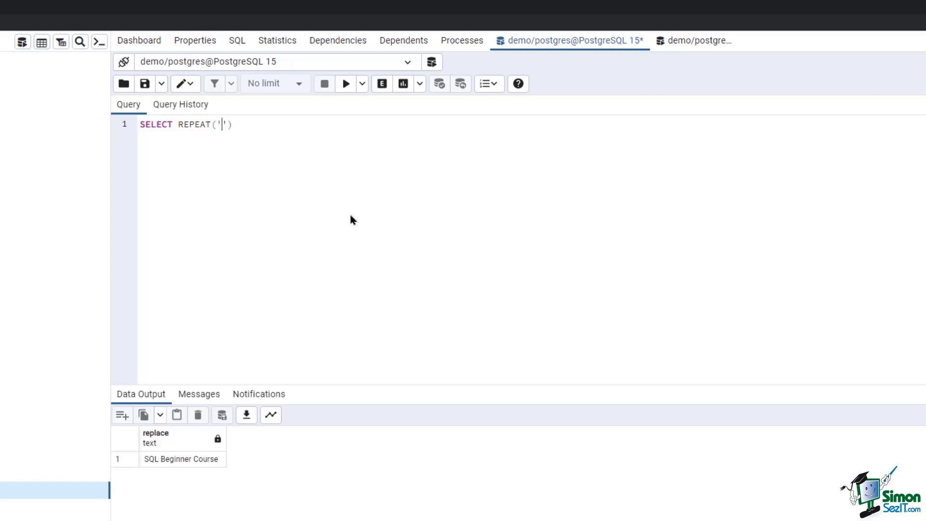
type("Hi")
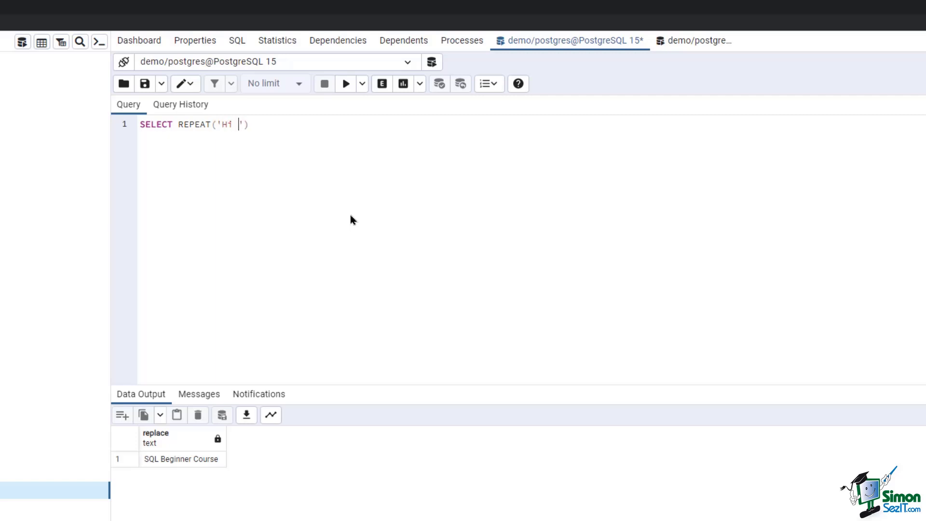
type(",")
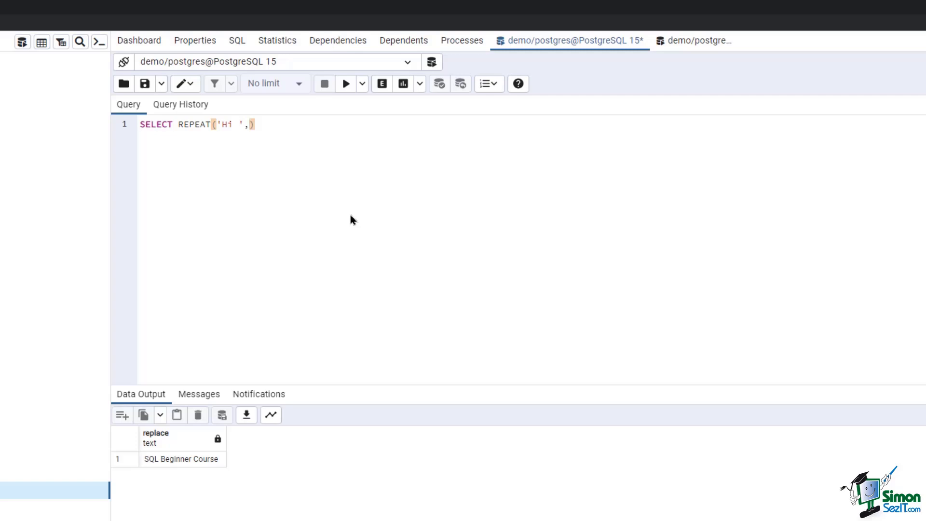
type("5")
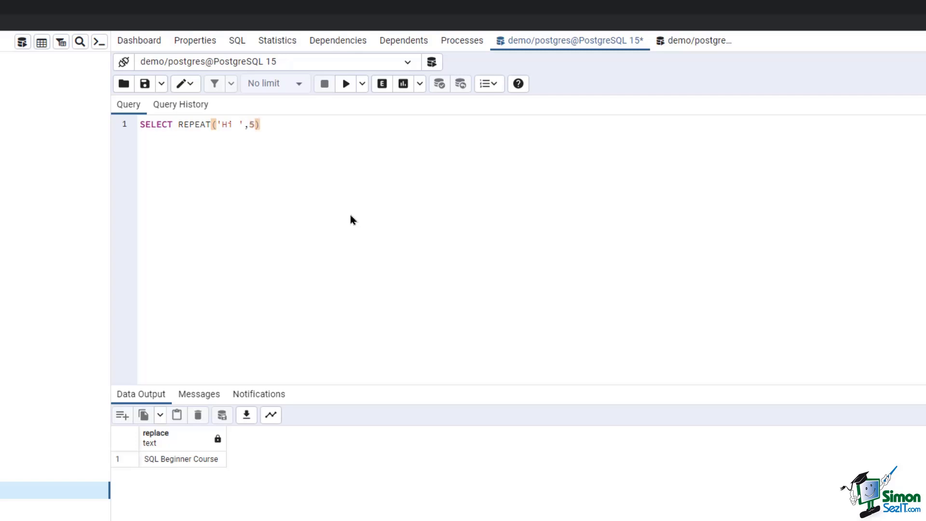
type("as re")
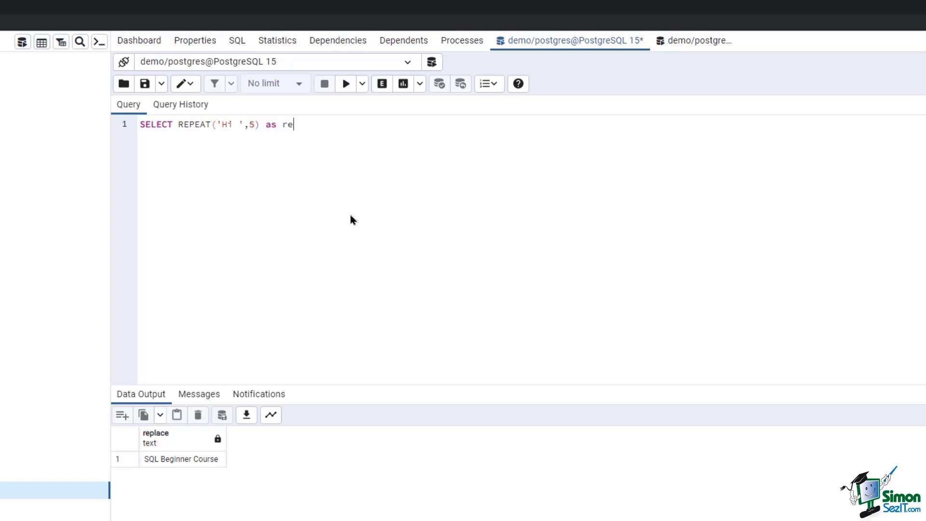
type("peat_gr")
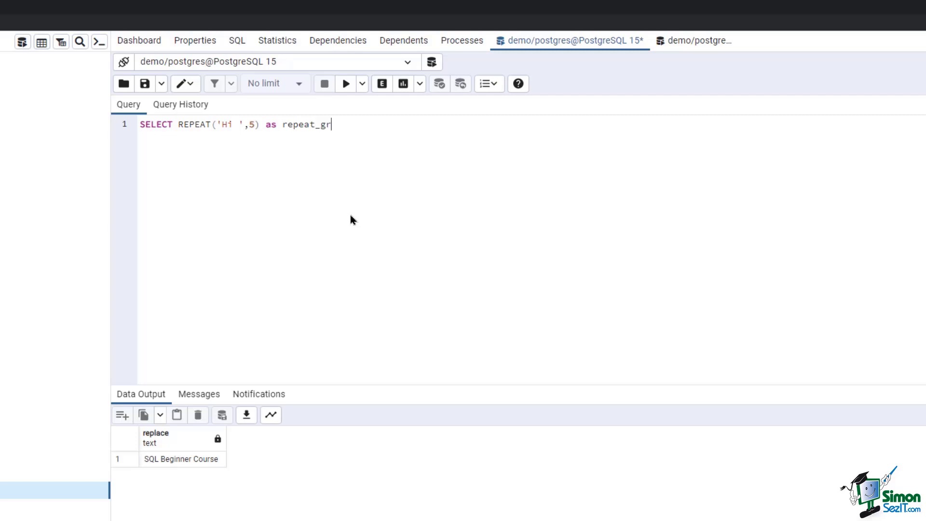
type("eeting")
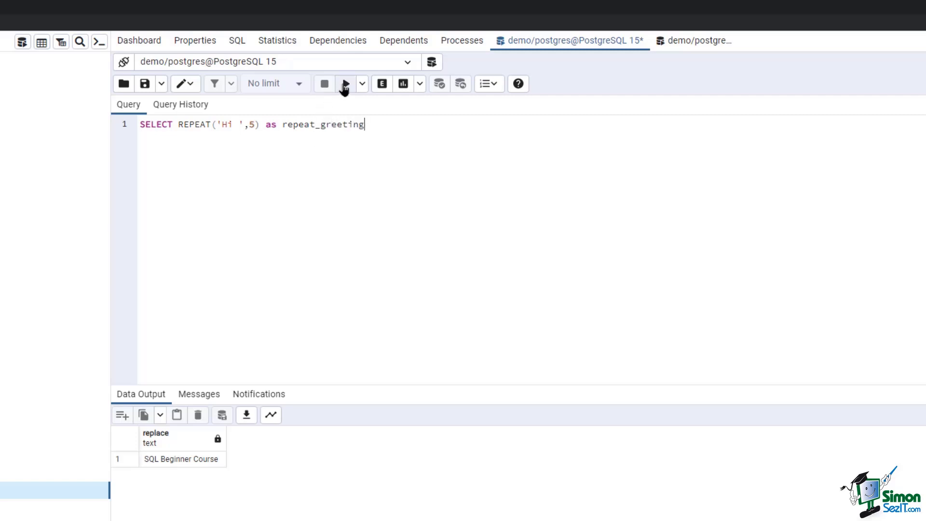
left_click(345, 83)
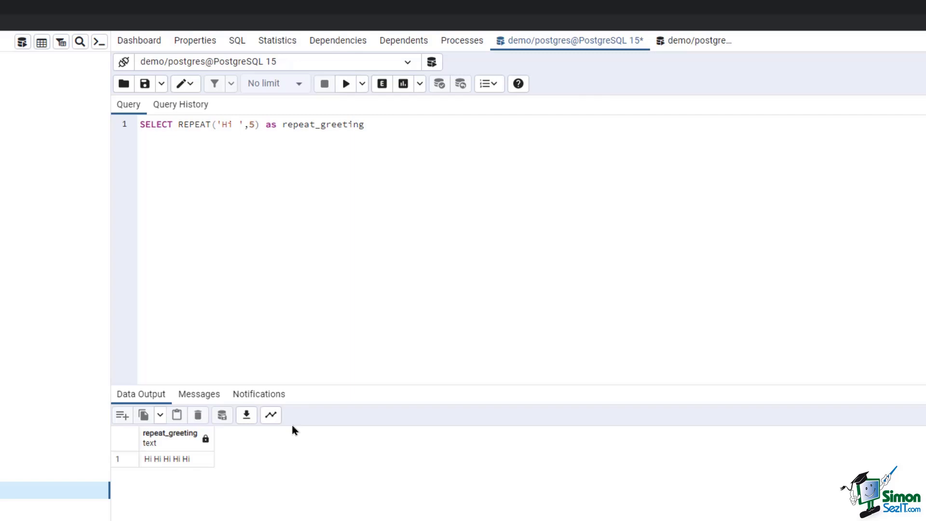
mouse_move(222, 468)
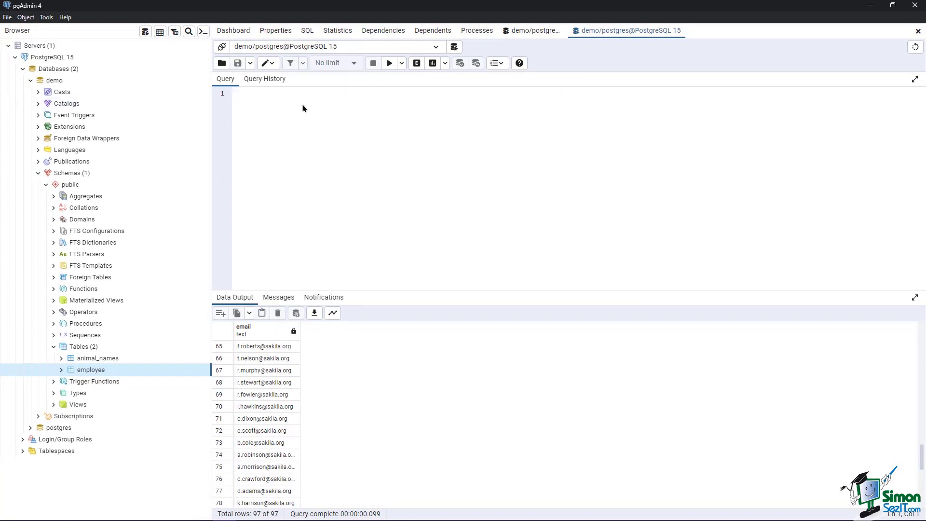
Begin the query SELECT id, CONCAT(REPEAT('0', ...) on employee.
type("SE")
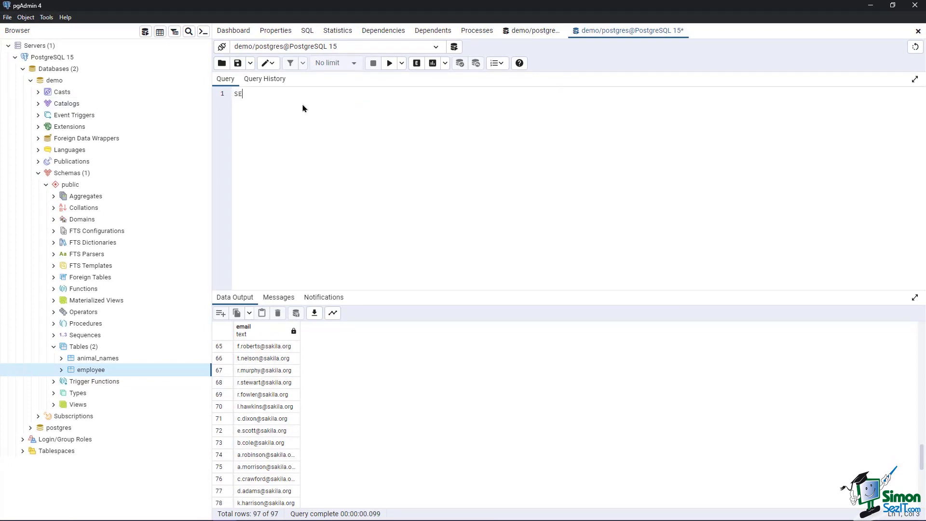
type("LECT")
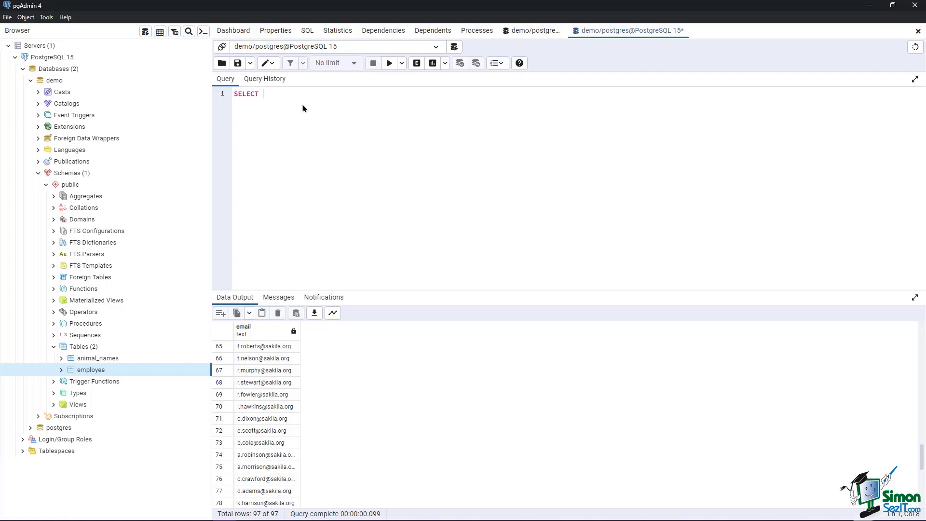
type("id,")
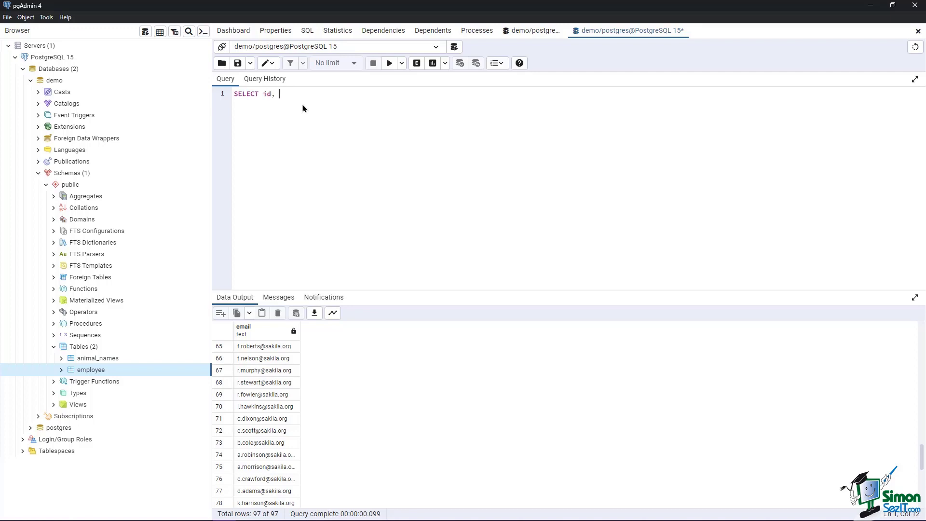
type("CONCAT")
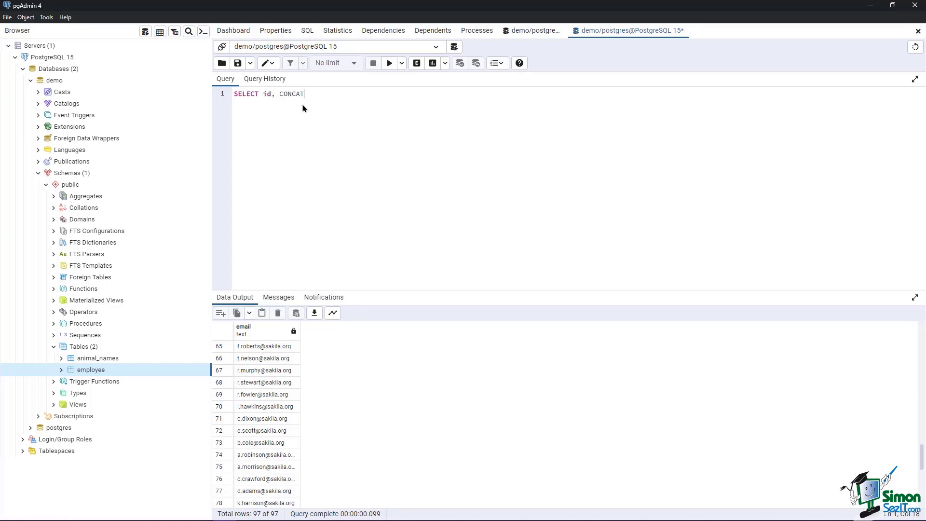
type("()")
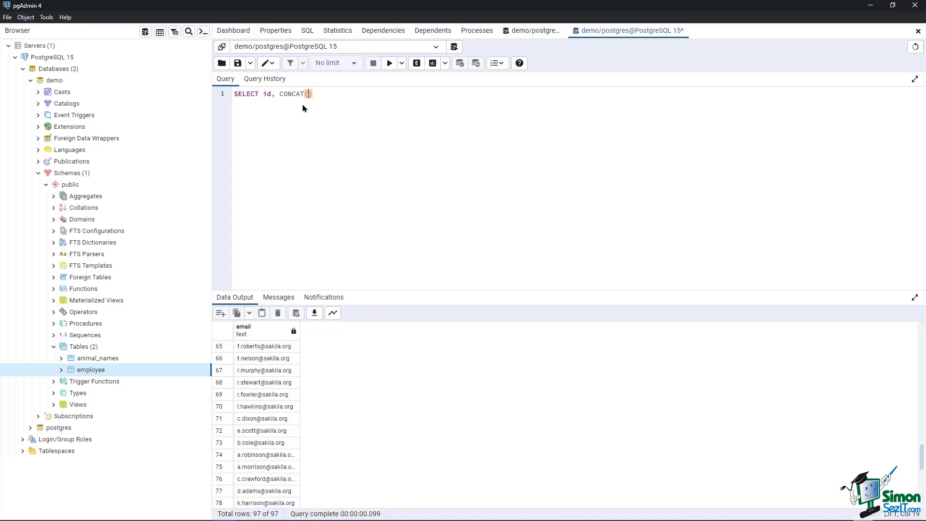
type("REPEAT(")
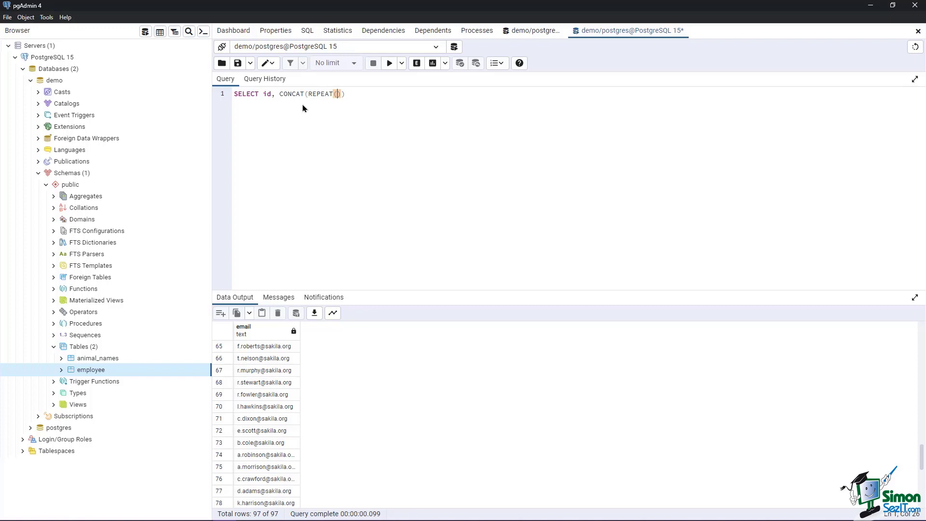
type("'0',")
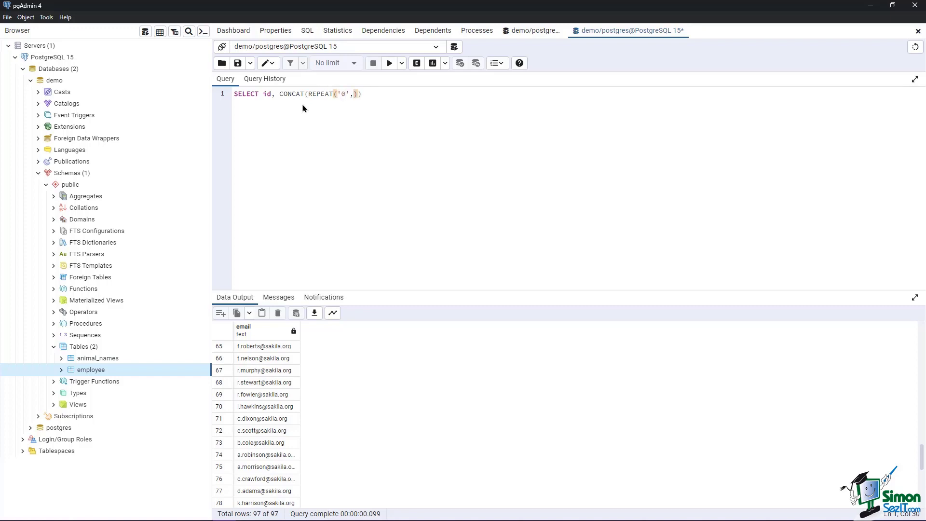
Complete it with 5-LENGTH(CAST(id as text)), id FROM employee and run it.
type("5=LENGTH")
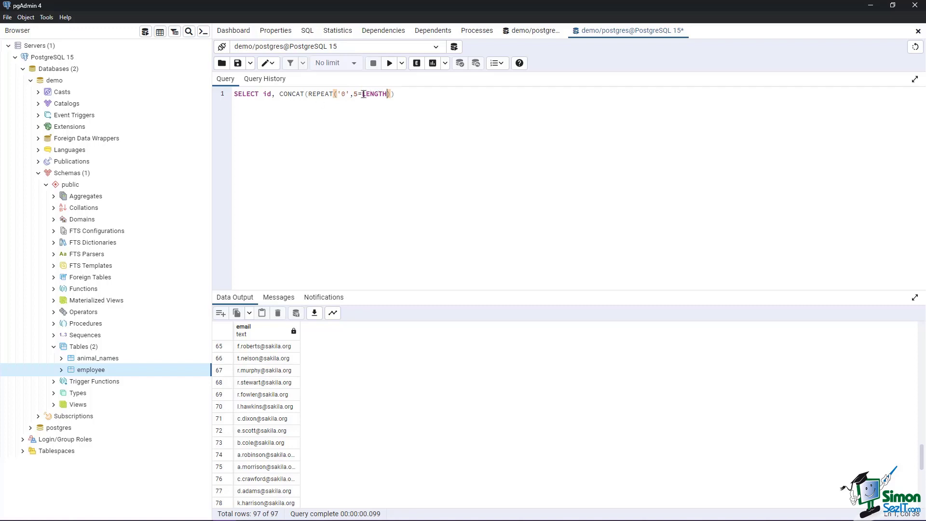
type("-")
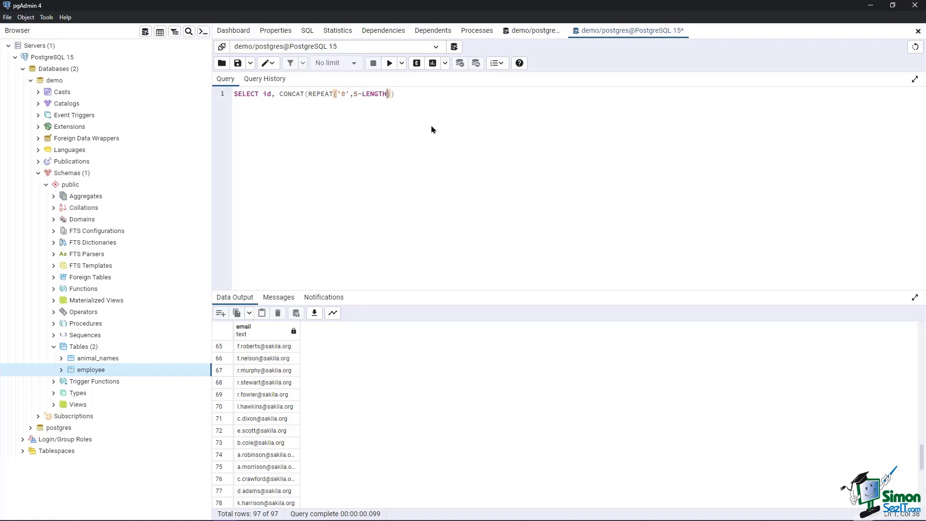
type("(CA")
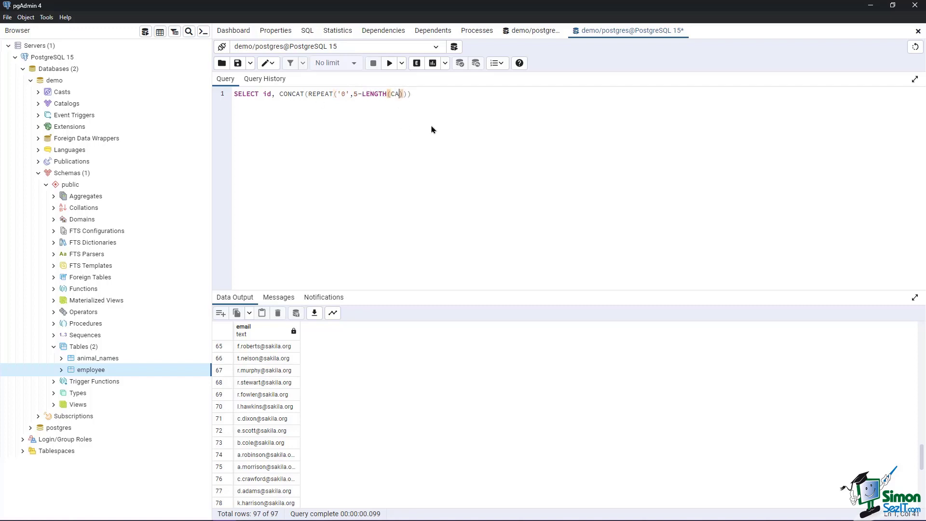
type("ST(id as text")
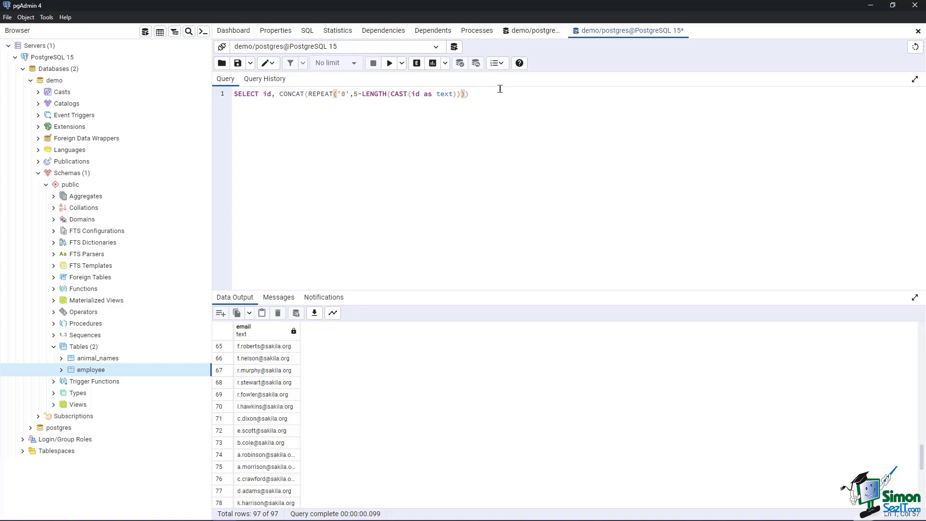
type(",")
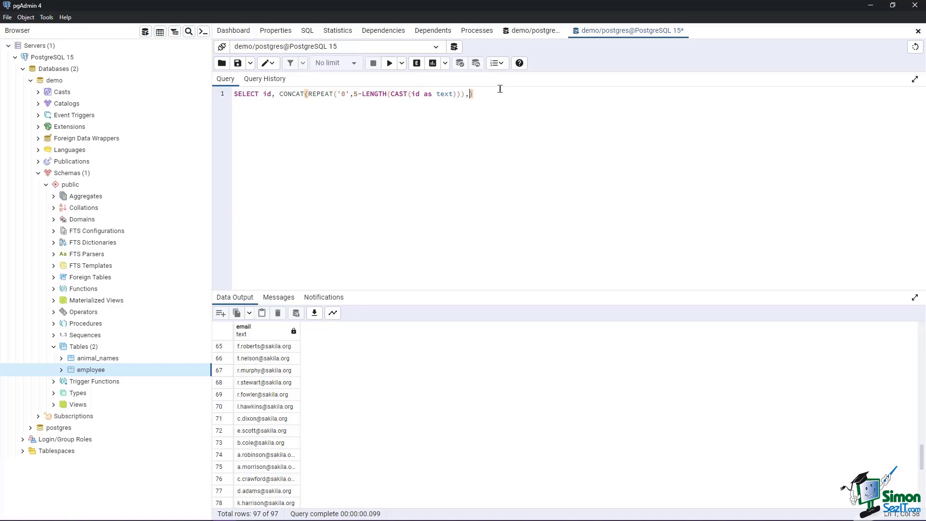
type("id)")
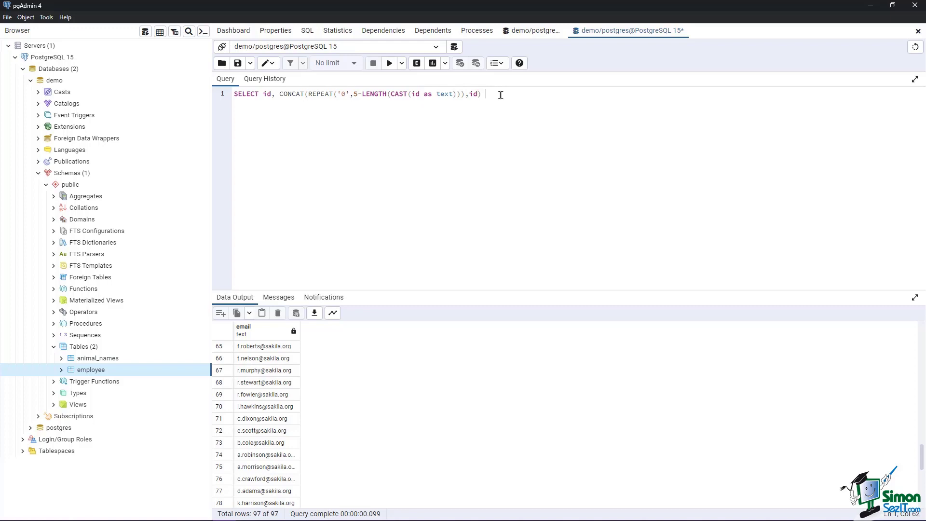
type("FROM employee")
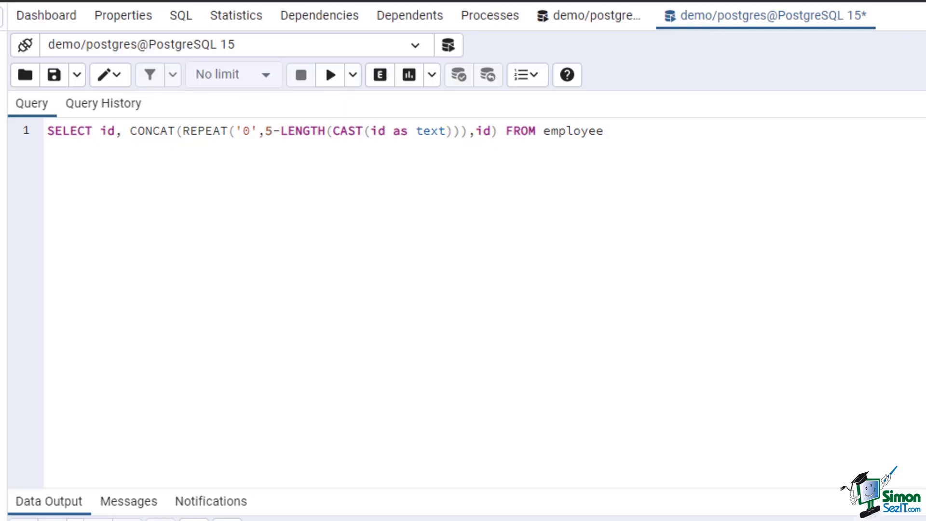
double_click(307, 131)
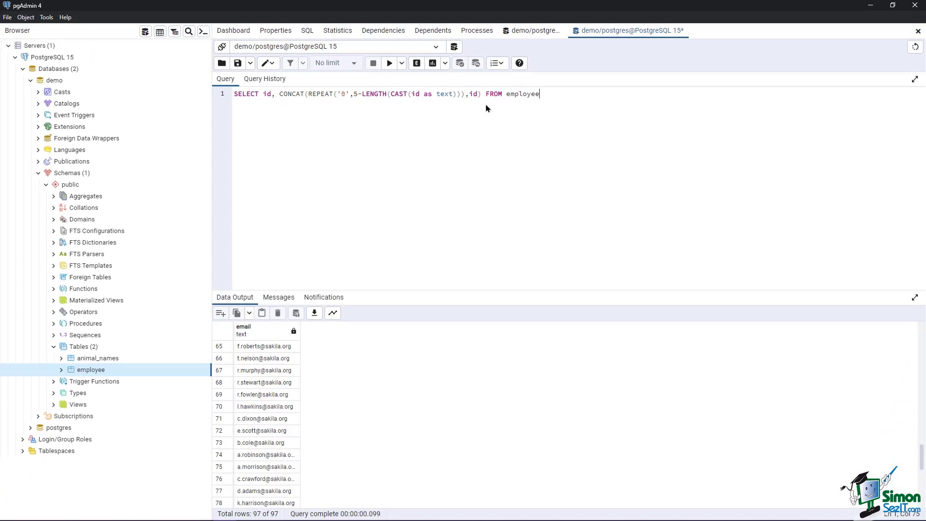
left_click(389, 63)
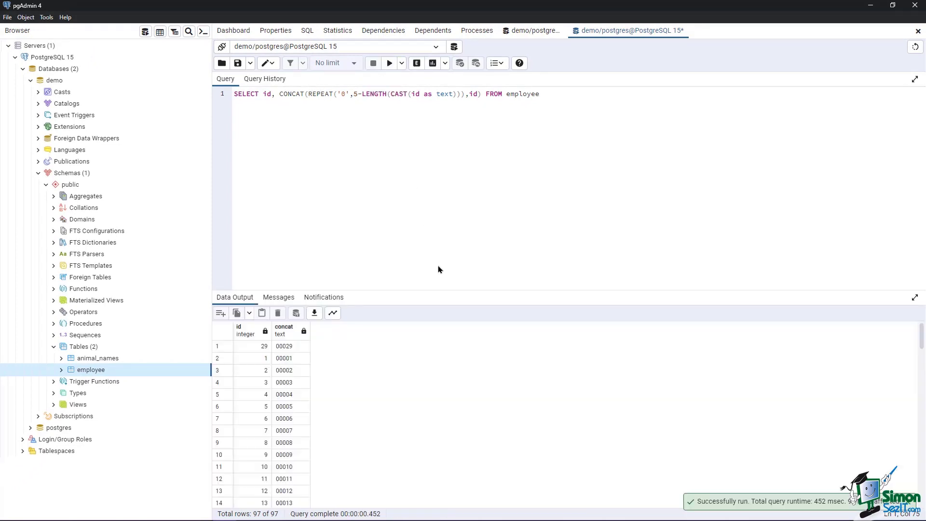
mouse_move(409, 293)
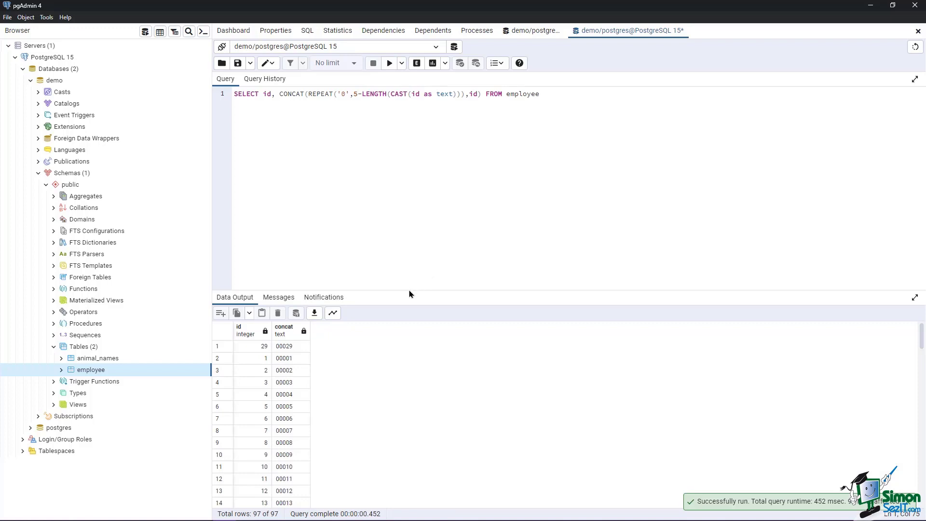
mouse_move(309, 348)
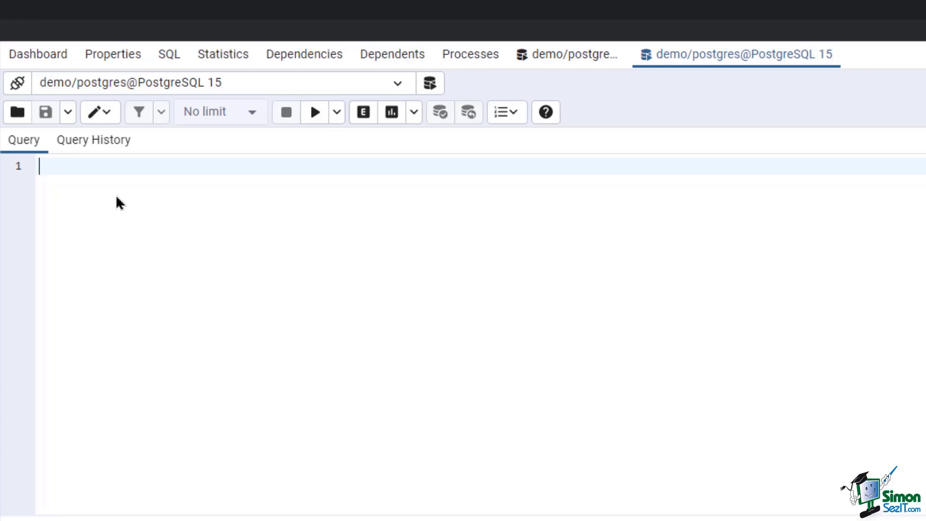
Run SELECT name, upper(name) FROM employee.
type("Sele")
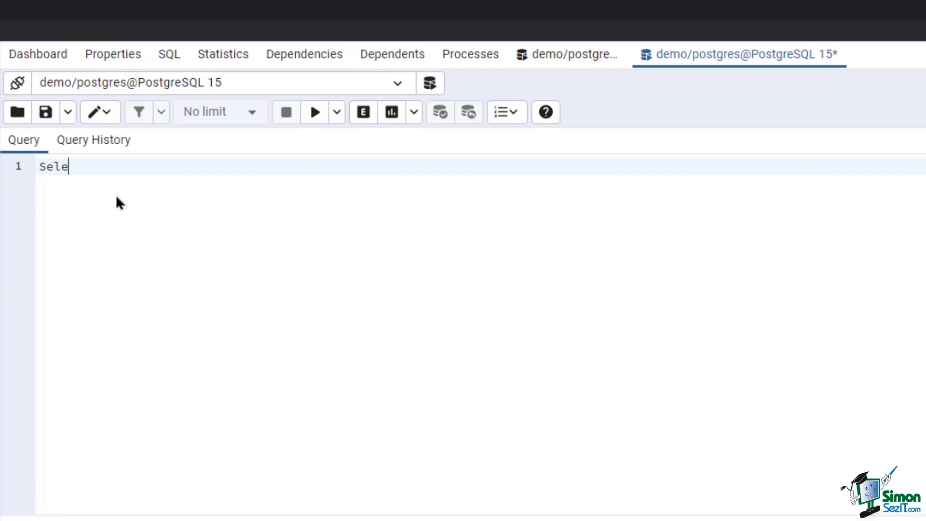
type("ct name,")
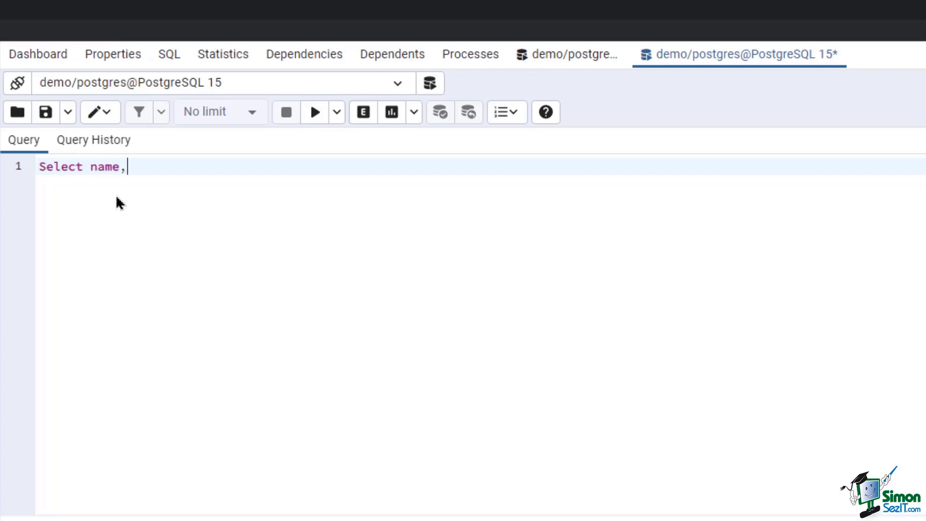
type("upper")
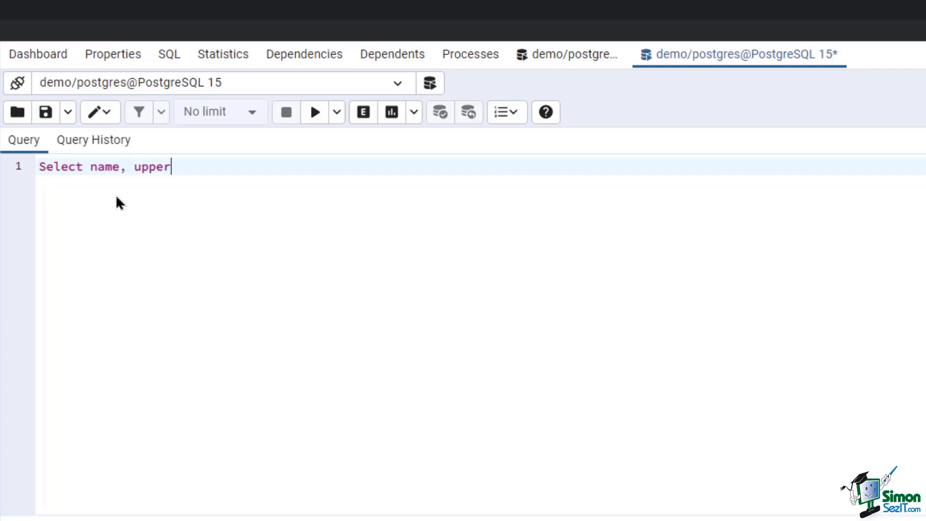
type("(name)")
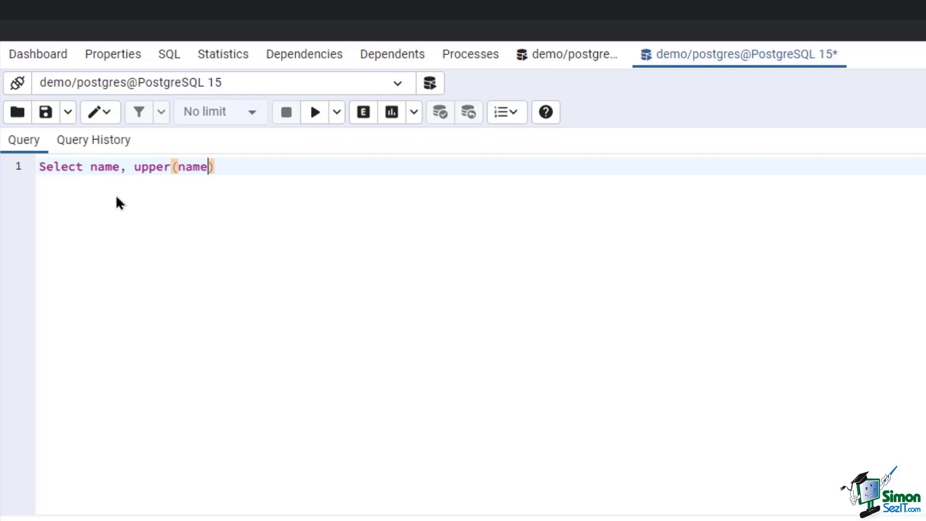
type("fr")
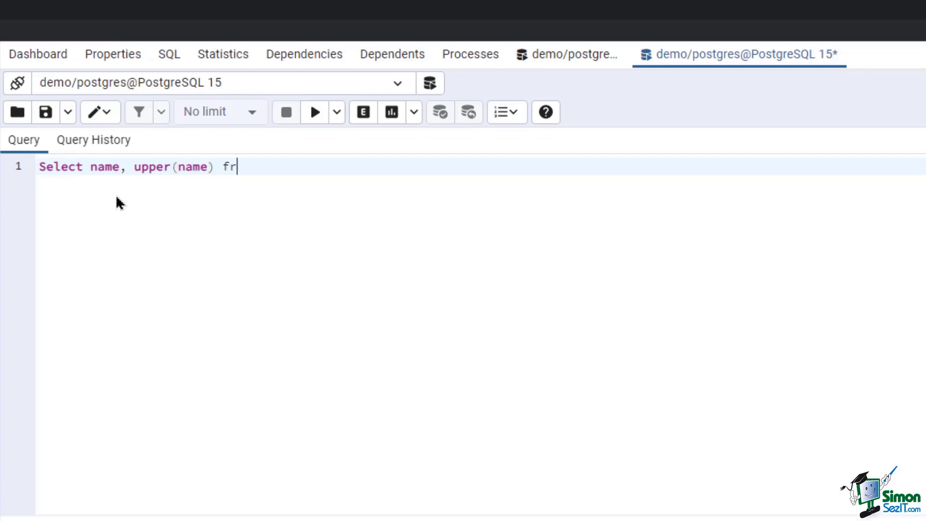
type("om e")
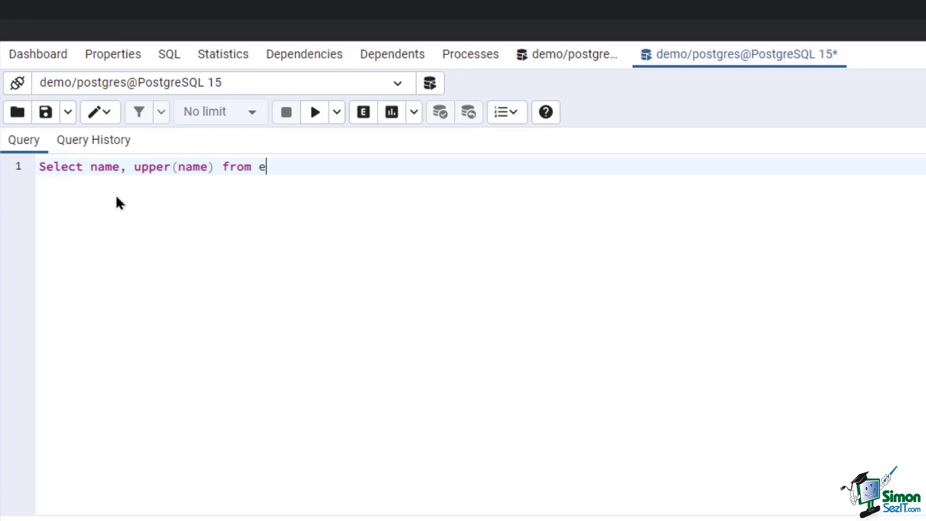
type("mployee")
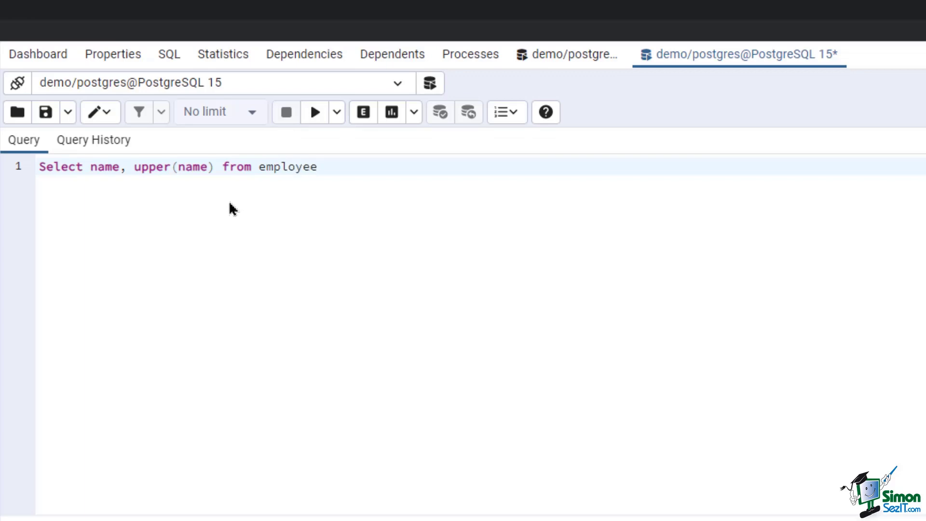
left_click(315, 112)
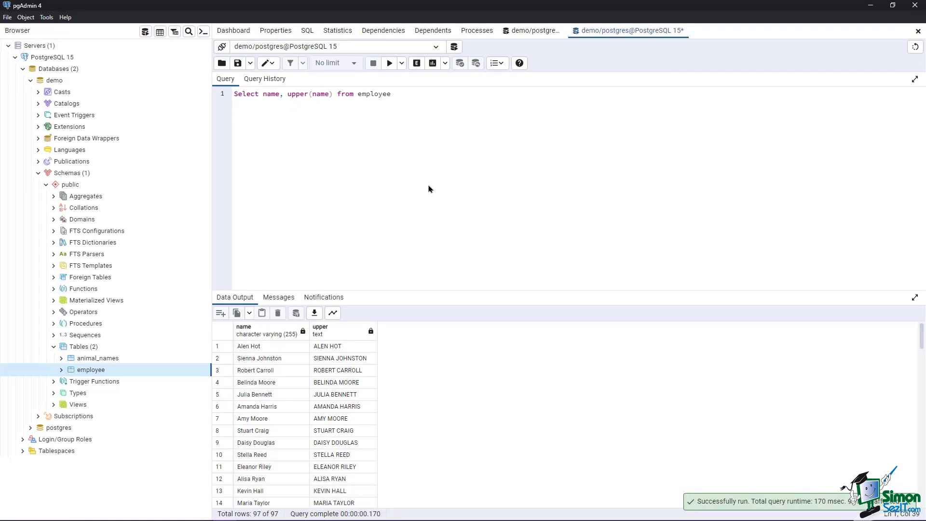
mouse_move(381, 346)
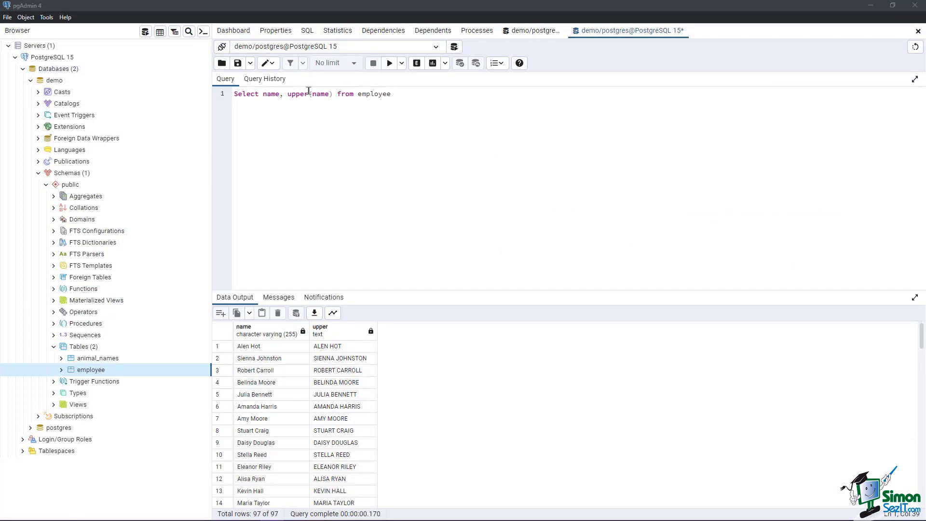
Rerun the query using lower(name), then bring up actions for animal_names.
type("lower")
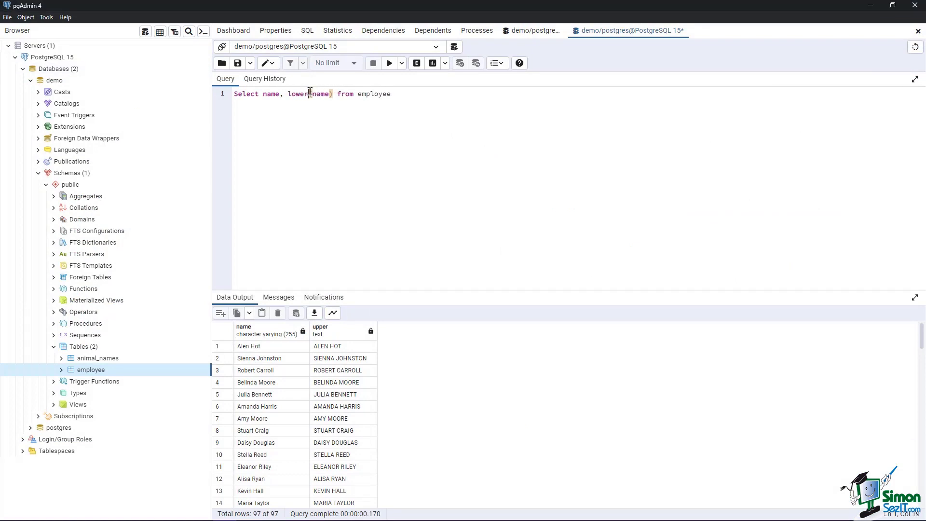
left_click(388, 63)
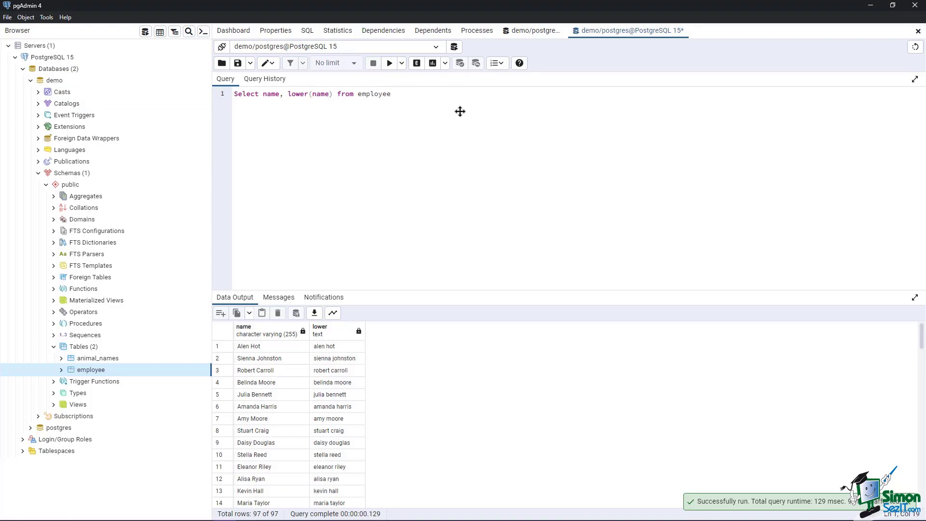
mouse_move(386, 374)
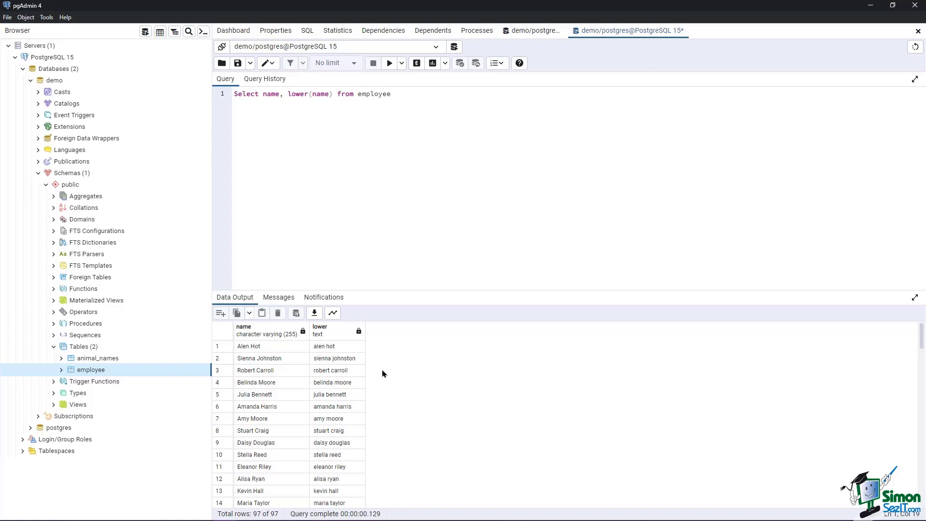
right_click(97, 358)
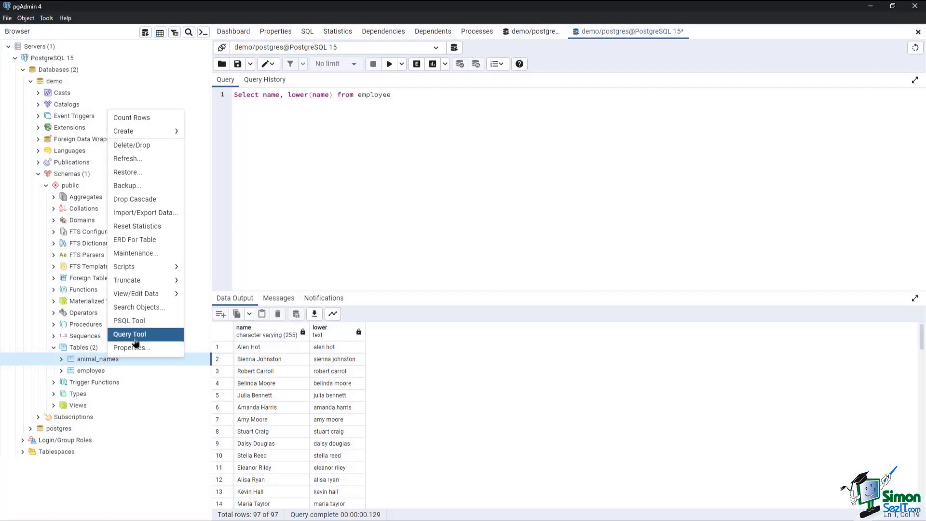
In a new query window, run SELECT scientific, INITCAP(scientific) FROM animal_names.
left_click(129, 334)
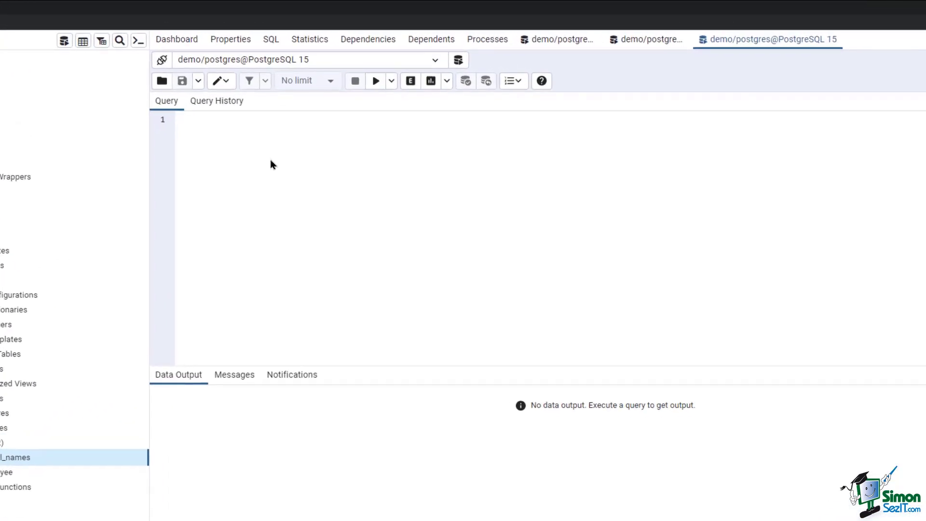
type("Select")
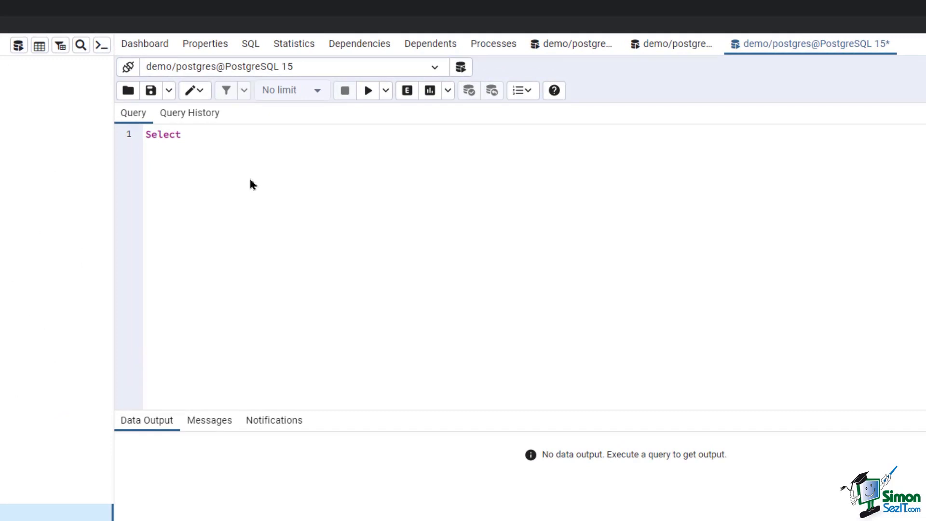
type("scientific")
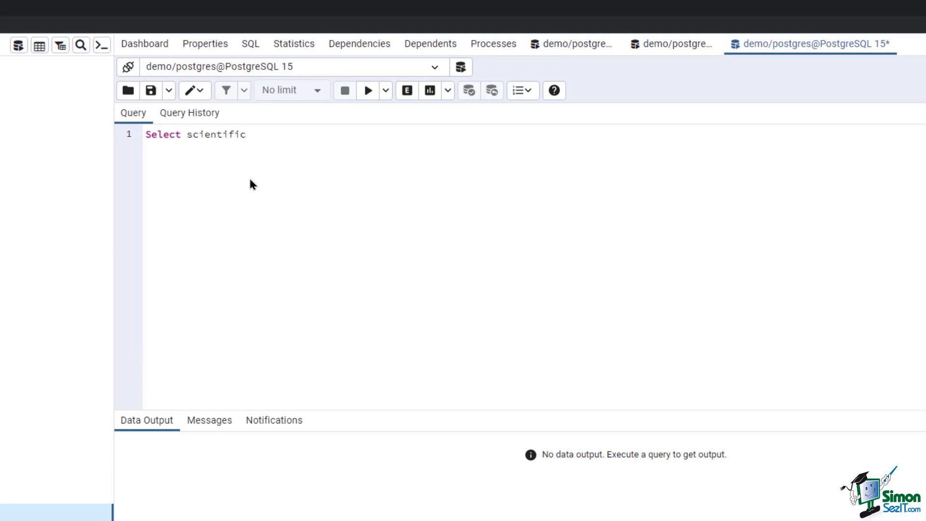
type(", INITCAP")
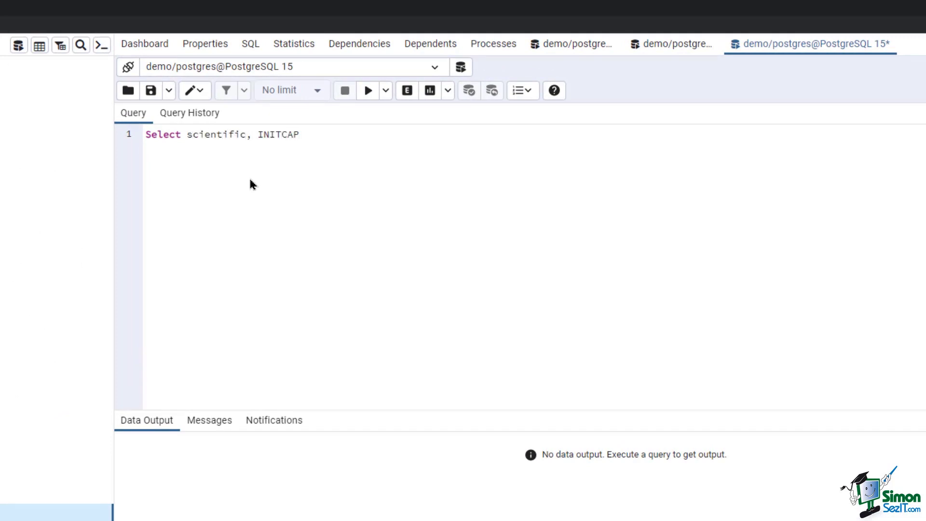
type("(scient")
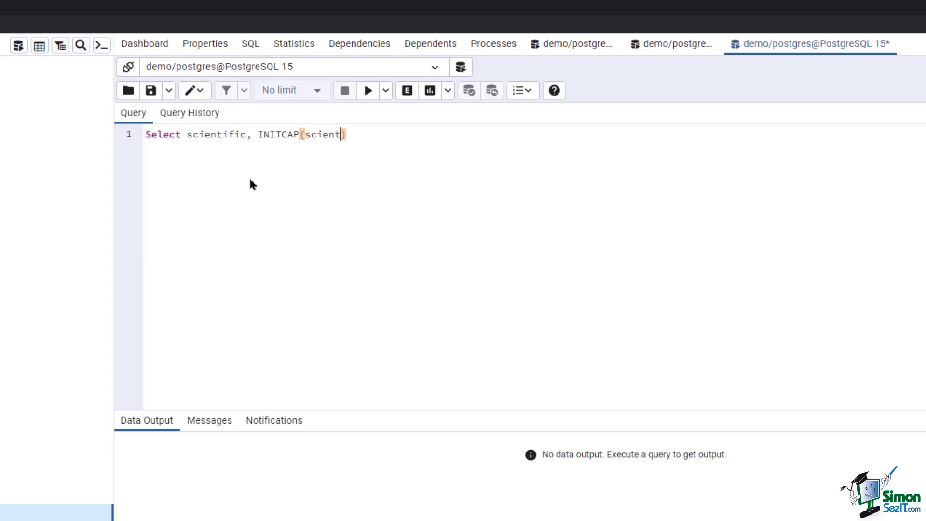
type("ific")
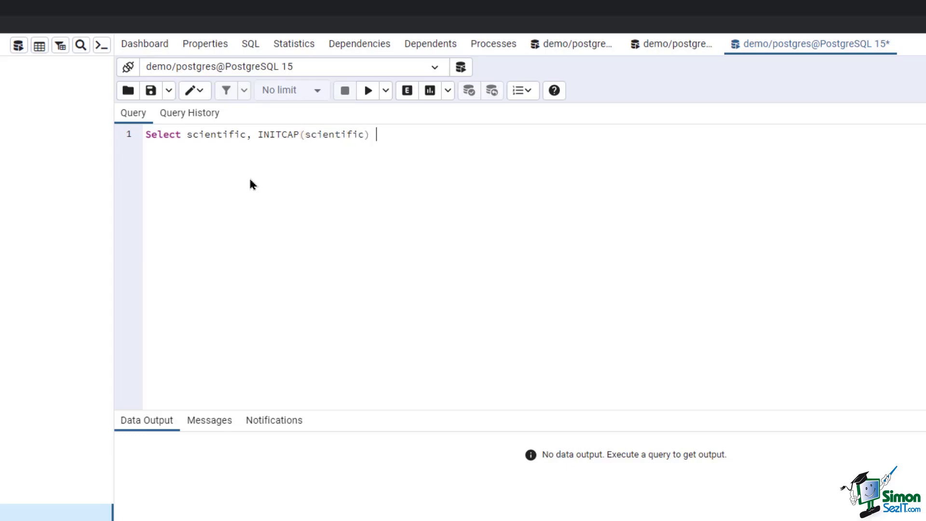
type("from")
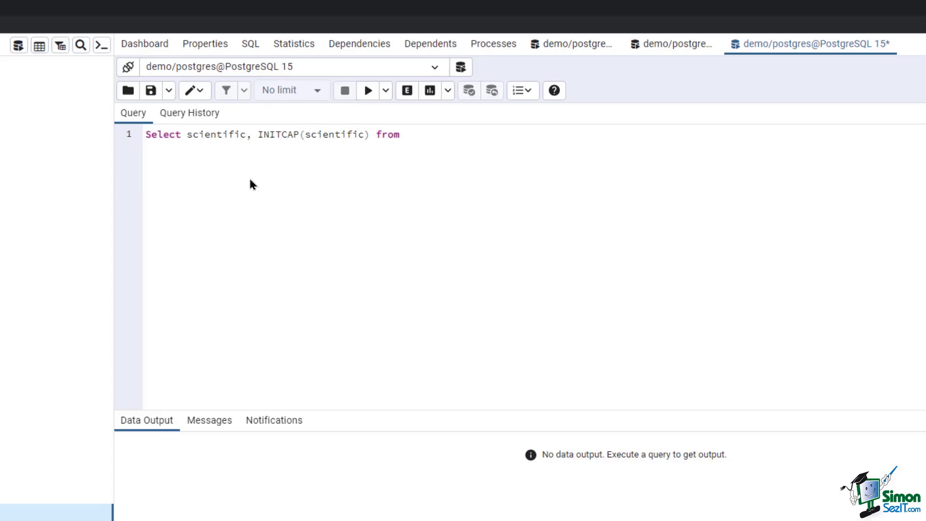
type("animal_names")
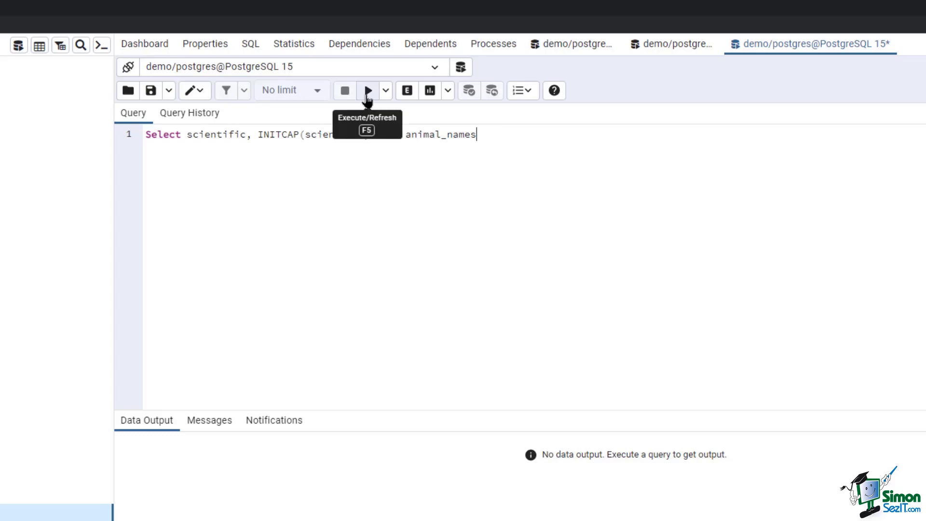
left_click(368, 90)
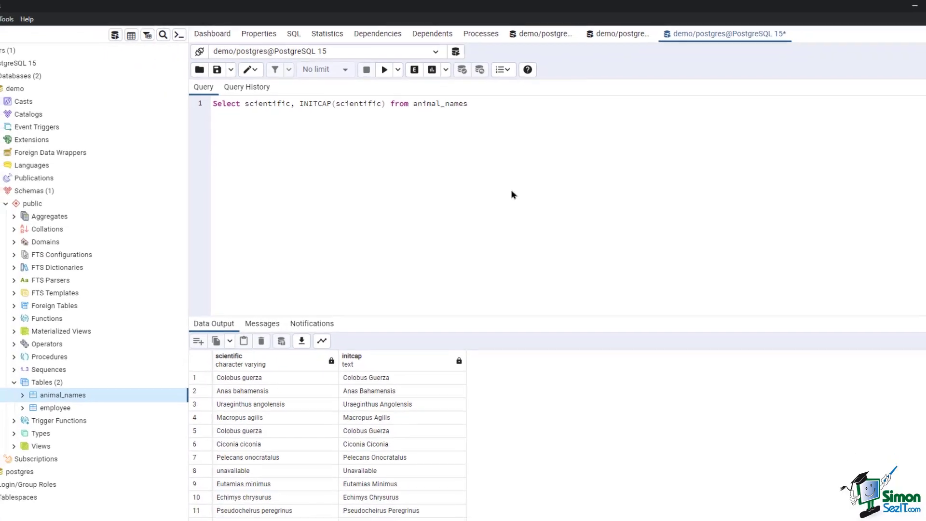
left_click(383, 69)
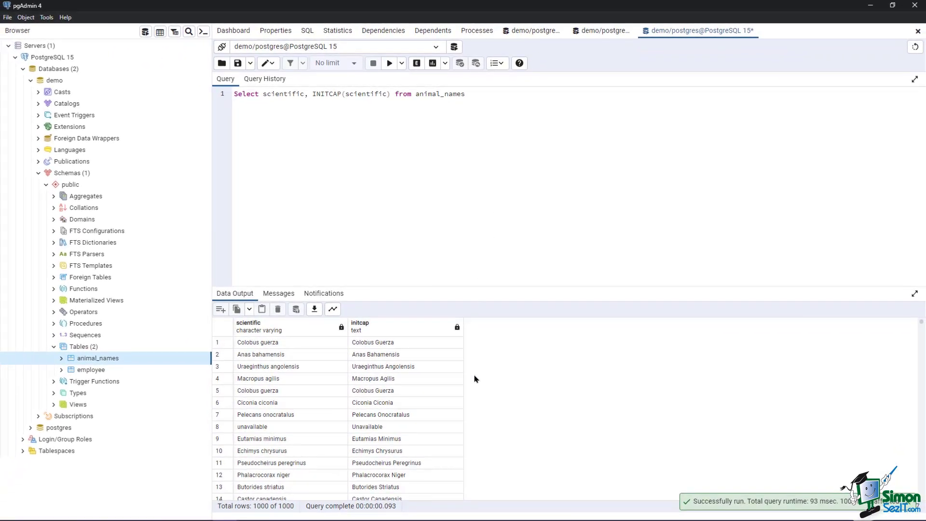